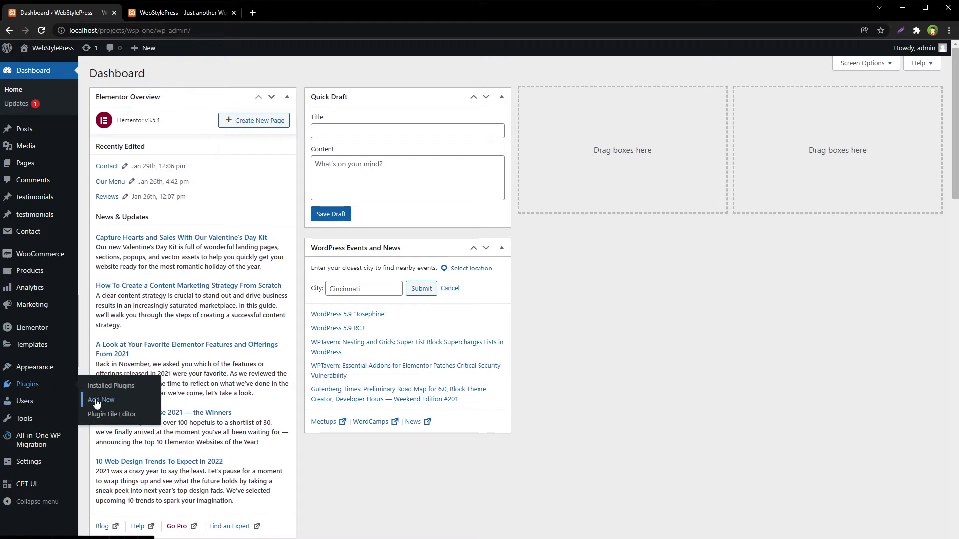
Install and activate the Reusable Text Blocks plugin, then start a new text block
left_click(100, 399)
type("Reusable Text Blocks")
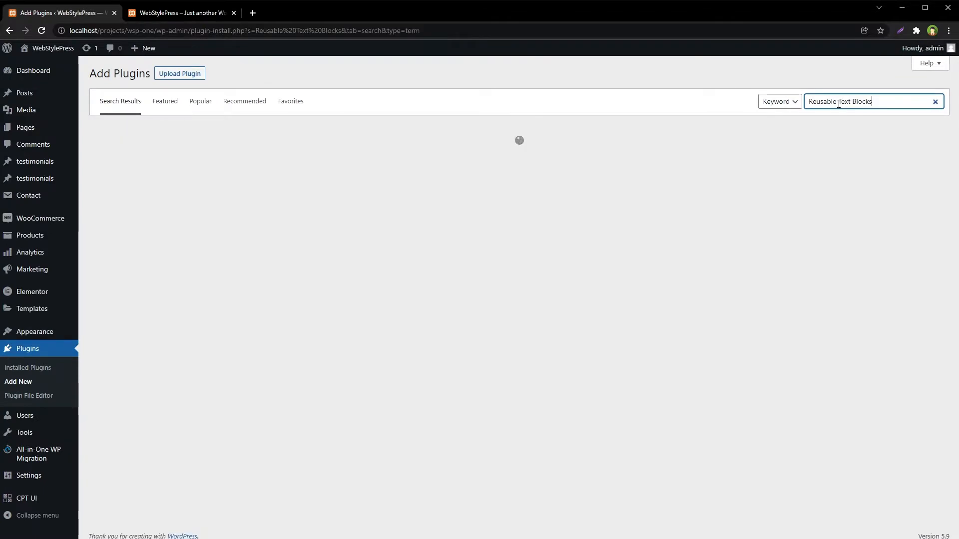
left_click(330, 158)
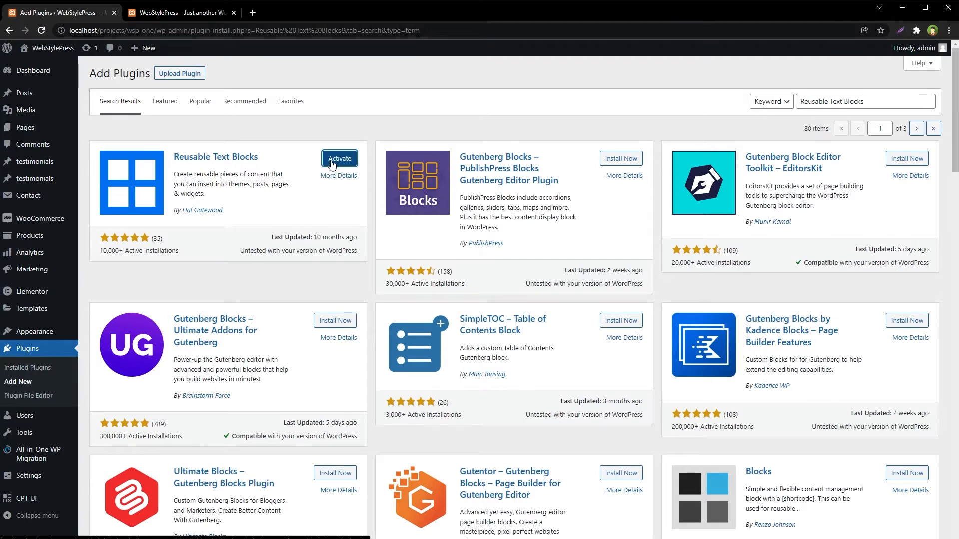
left_click(338, 158)
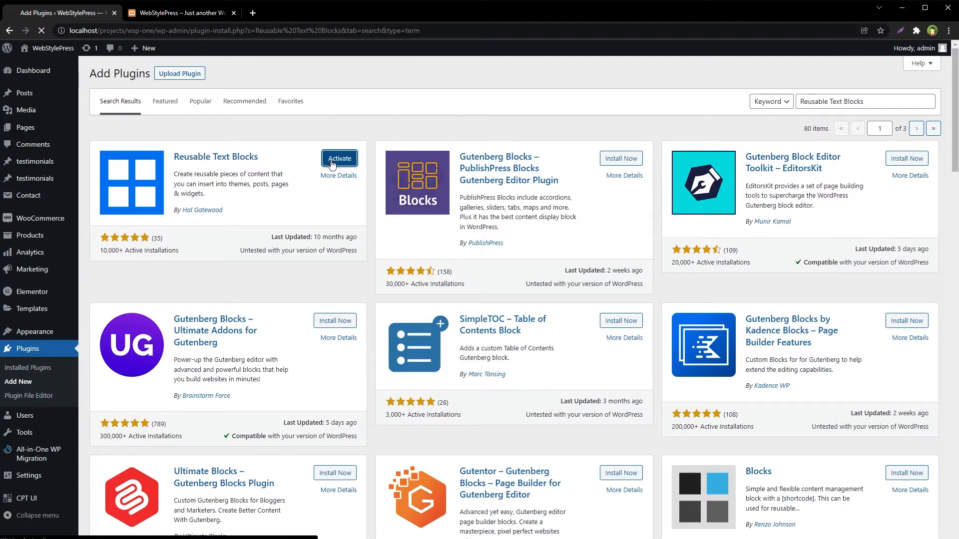
left_click(338, 159)
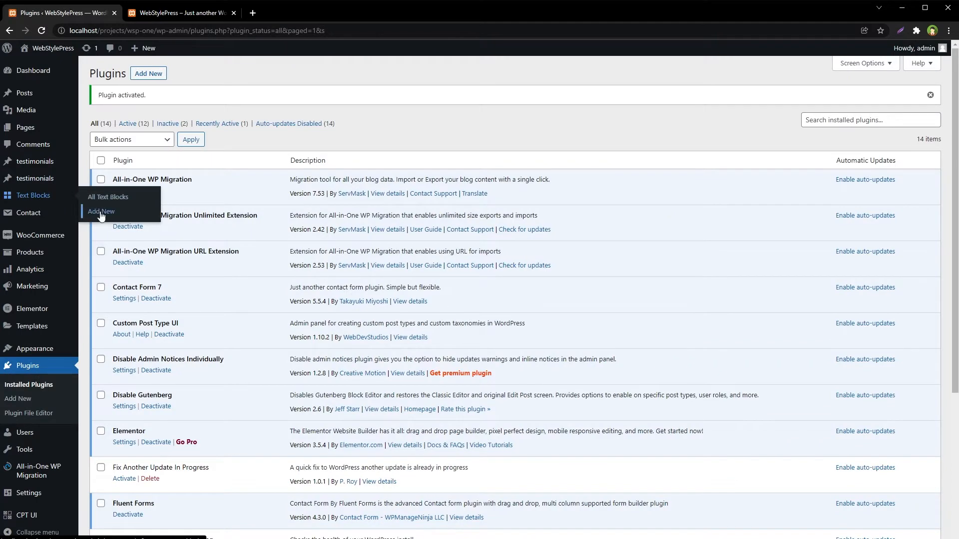
left_click(101, 211)
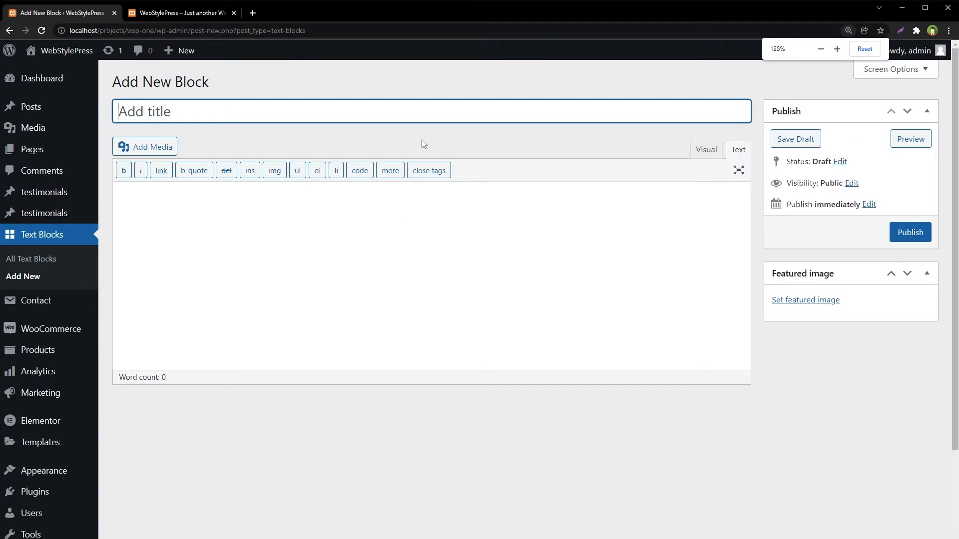
Title the text block 'Business Hours' and publish it
type("Busin")
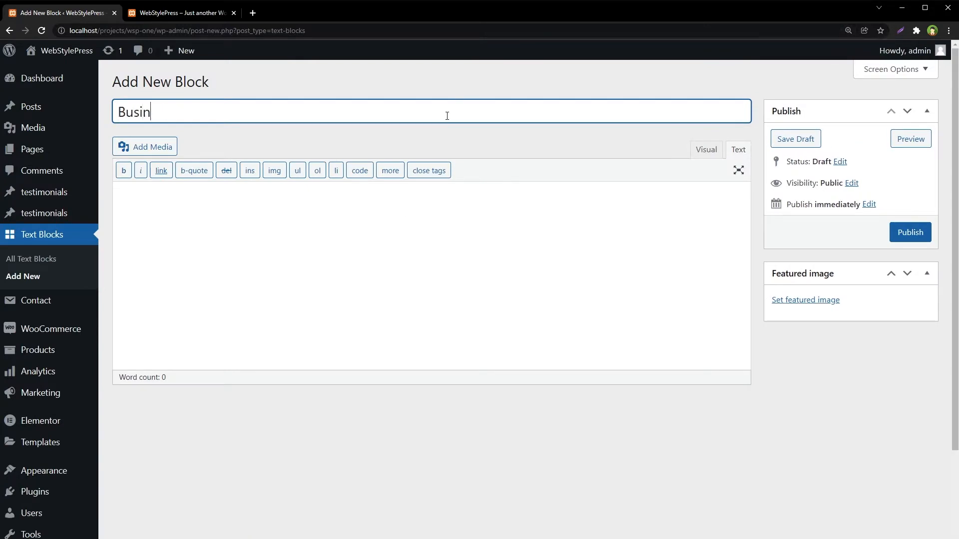
type("ess Hours")
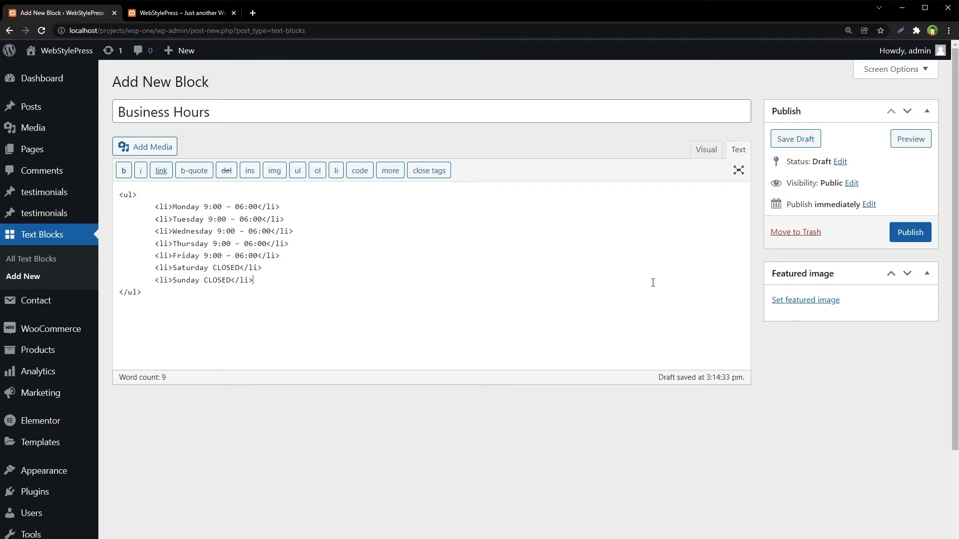
left_click(910, 232)
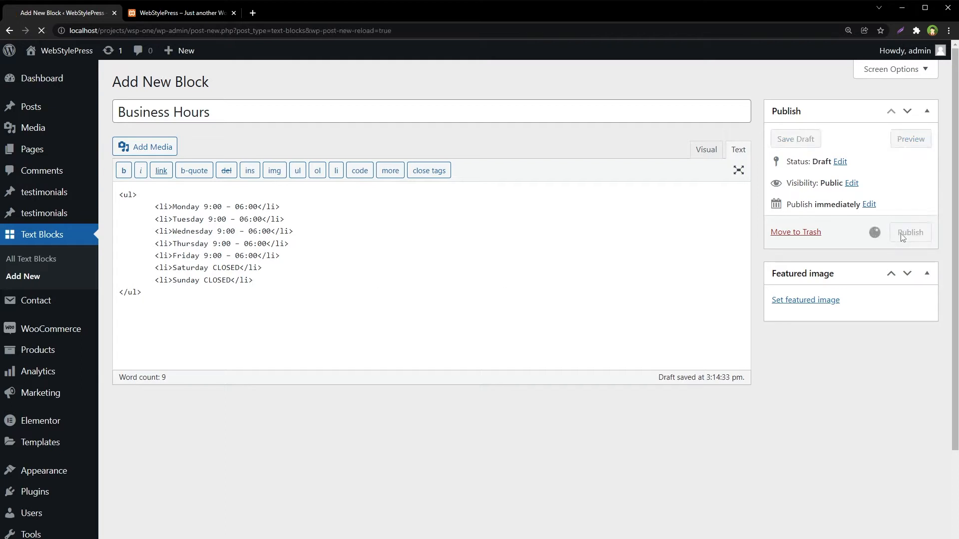
left_click(910, 232)
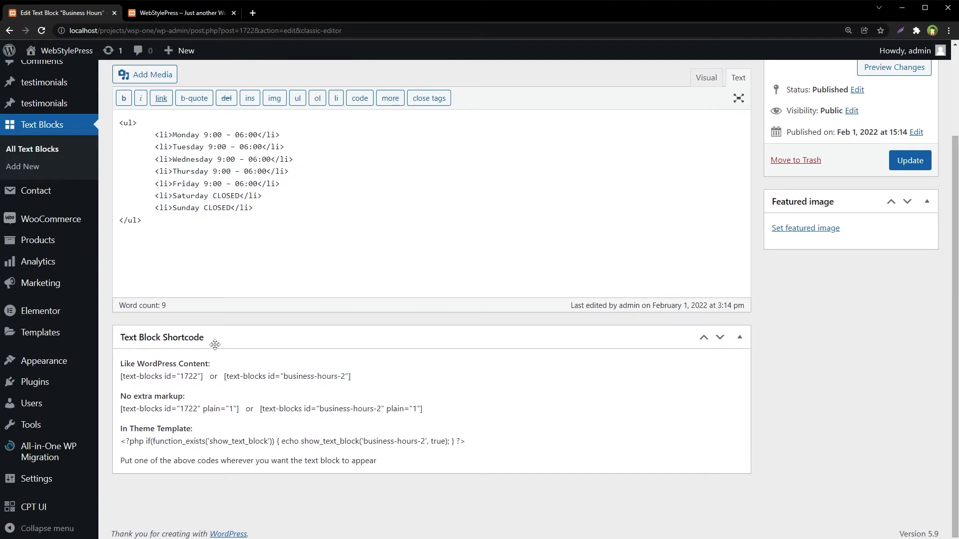
Select the plain business-hours-2 shortcode from the 'No extra markup' option
double_click(125, 396)
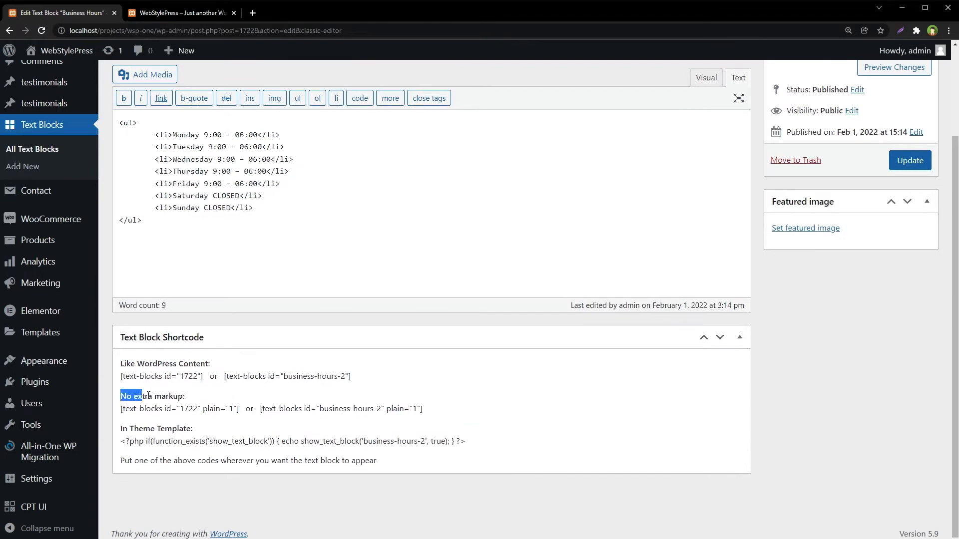
double_click(151, 397)
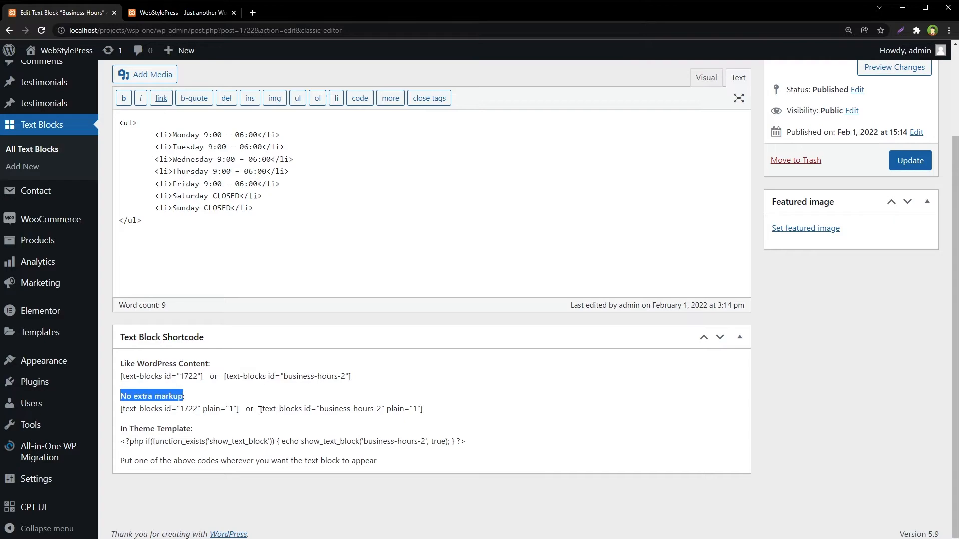
double_click(339, 408)
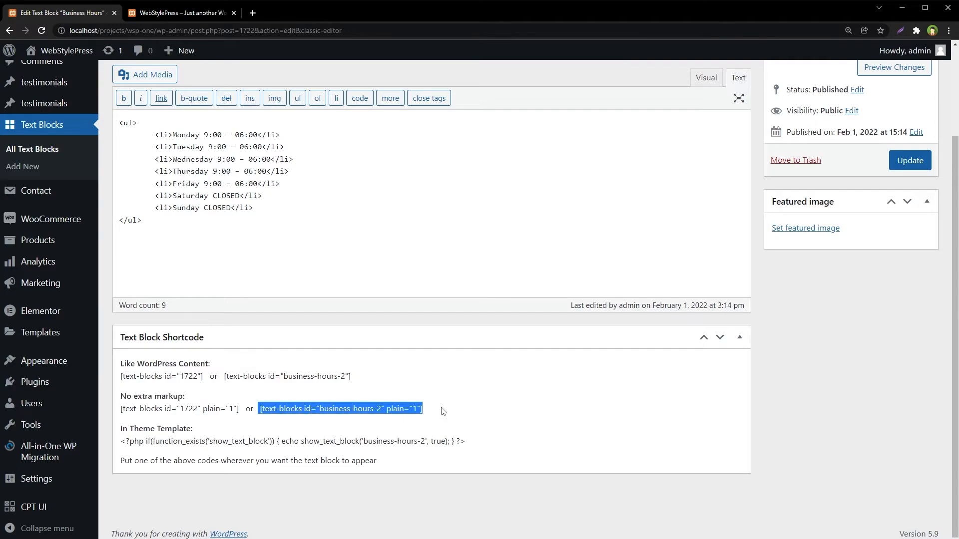
Locate the Working footer column on the live site, then return to the text block
left_click(181, 12)
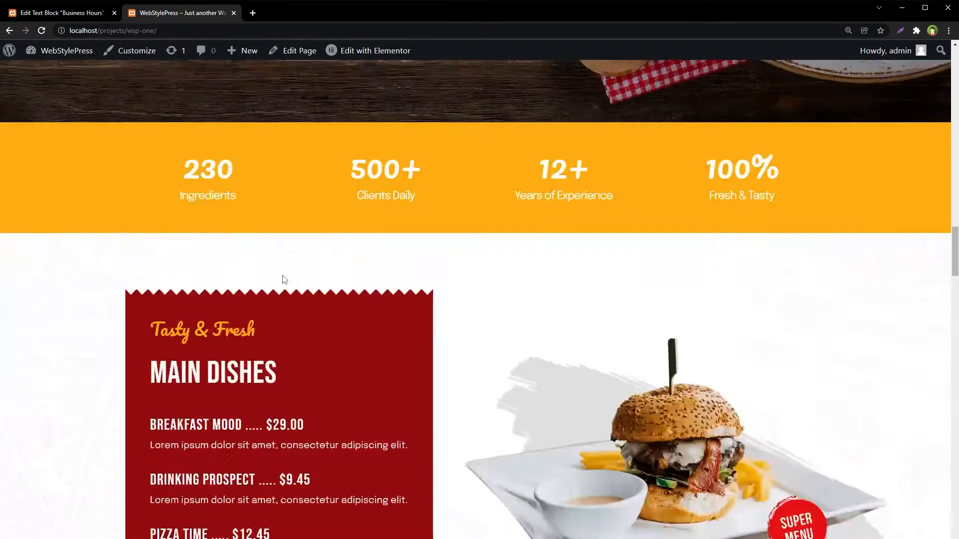
scroll("down", 3)
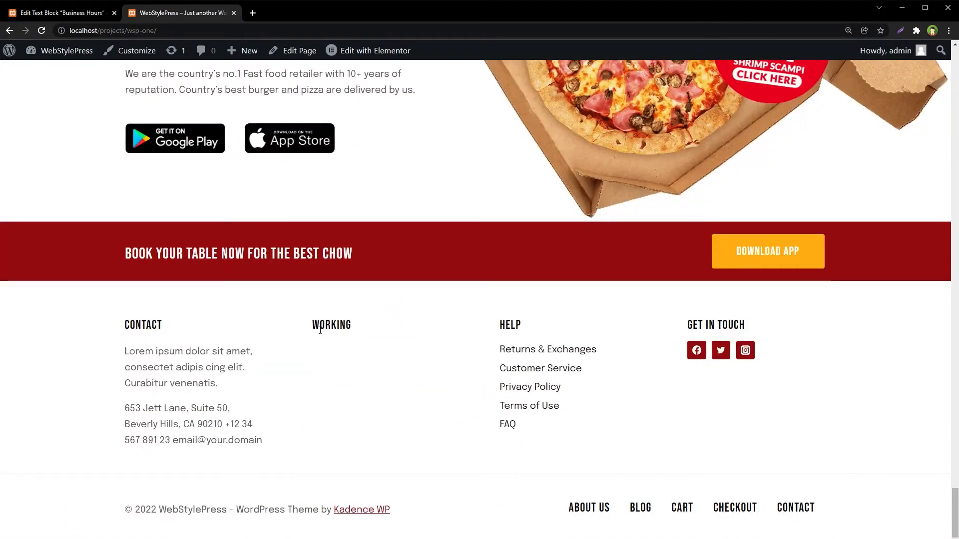
double_click(331, 325)
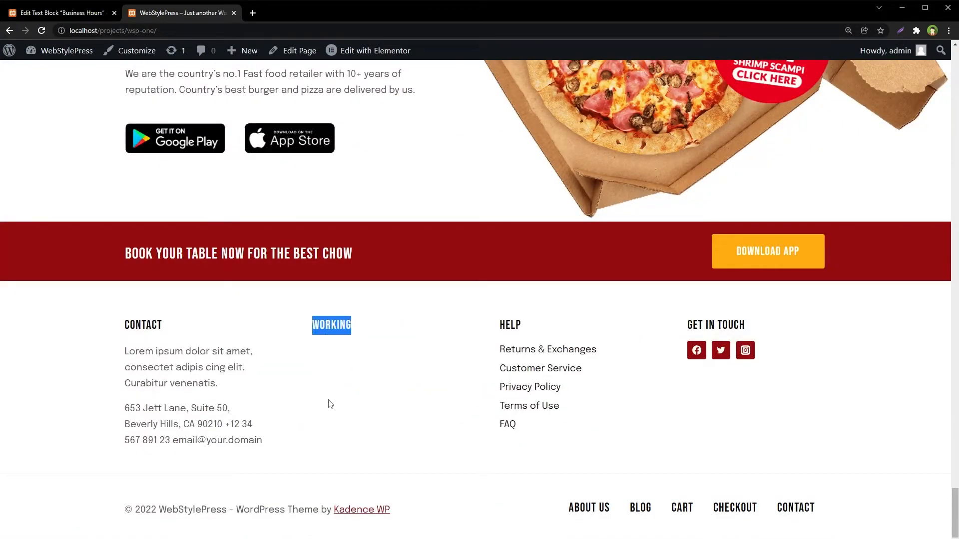
left_click(58, 12)
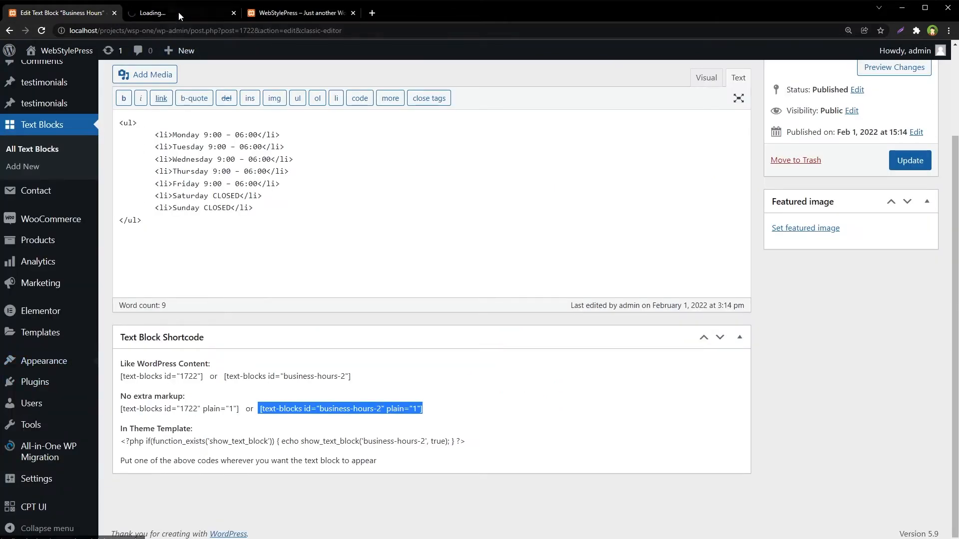
Paste [text-blocks id="business-hours-2" plain="1"] into the Working widget's Text tab and save
left_click(177, 12)
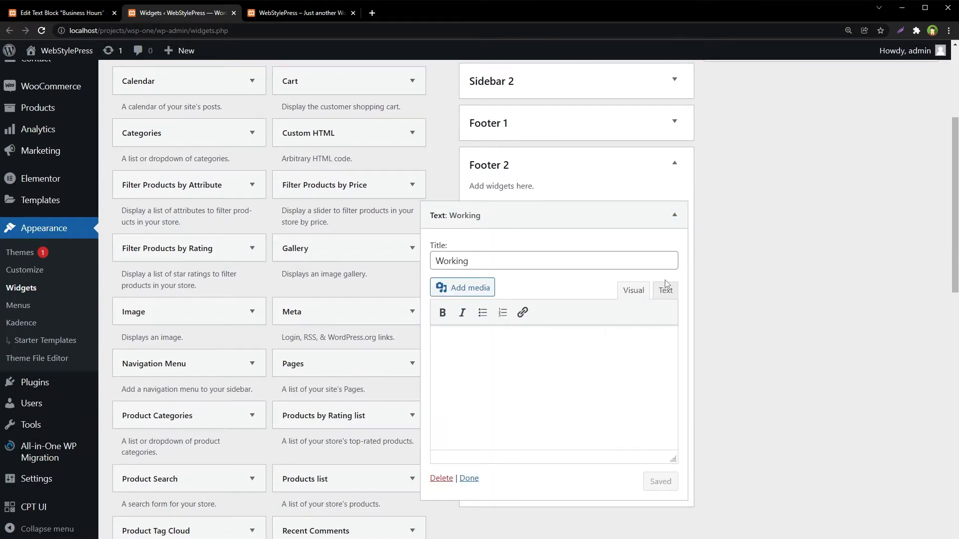
left_click(665, 290)
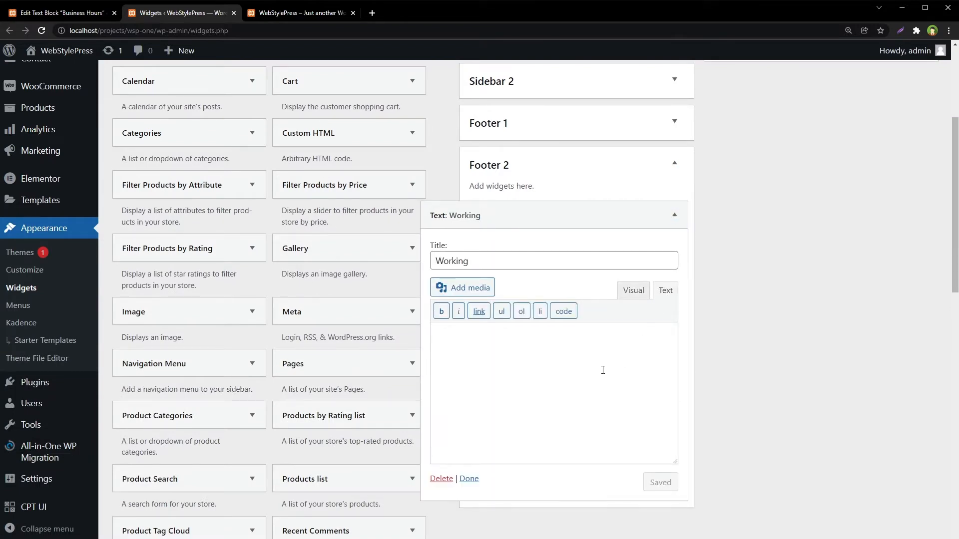
type("[text-blocks id=\"business-hours-2\" plain=\"1\"]")
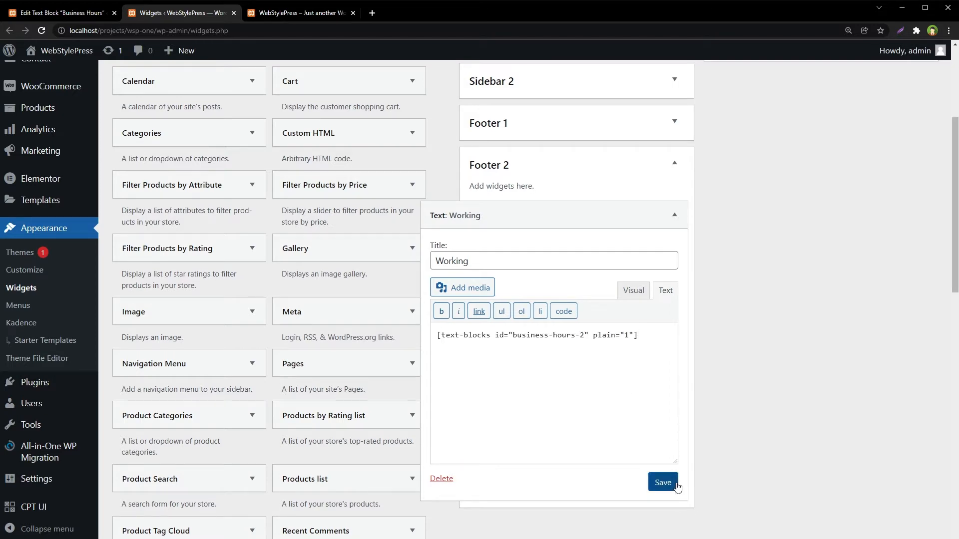
left_click(299, 12)
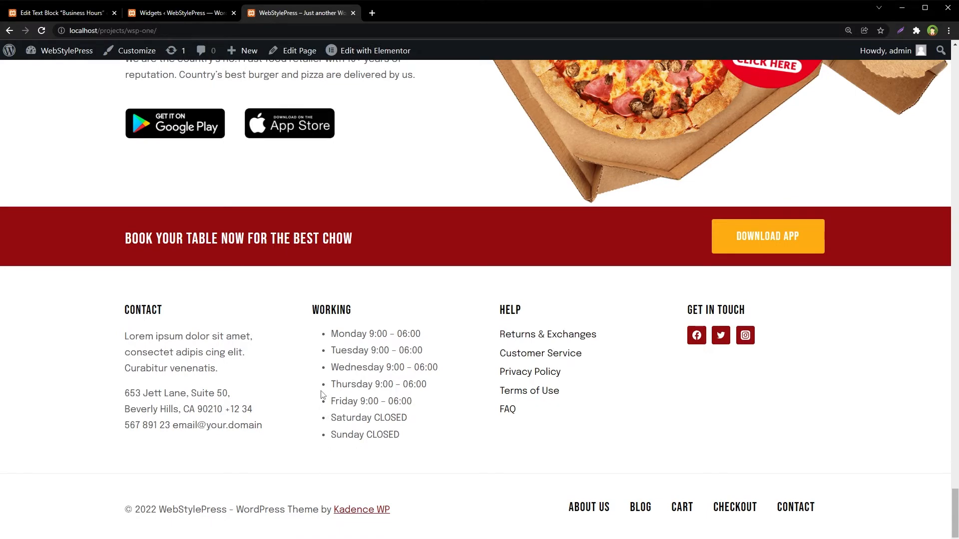
left_click(60, 12)
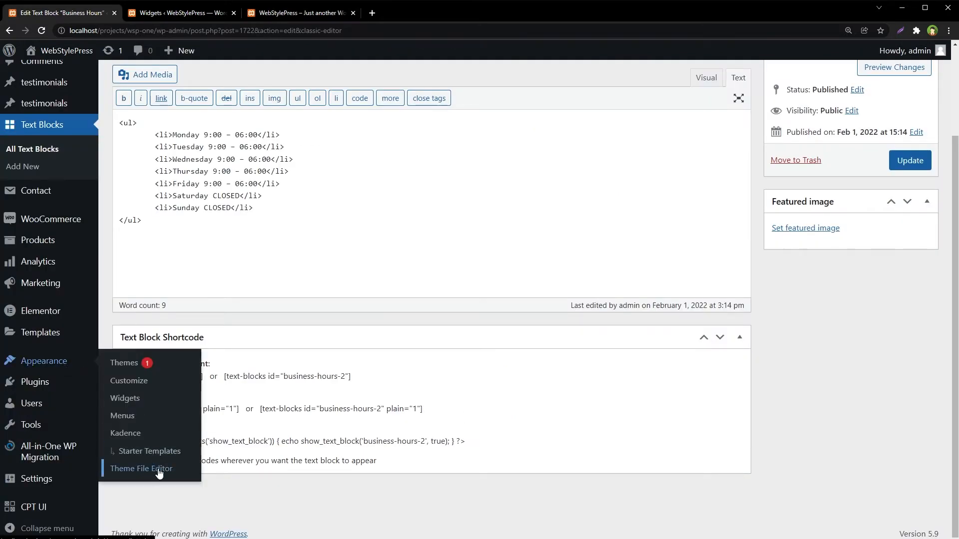
Add '#text-2 ul { padding: 0; list-style-type: none; margin: 0; }' to global.min.css and update
left_click(141, 468)
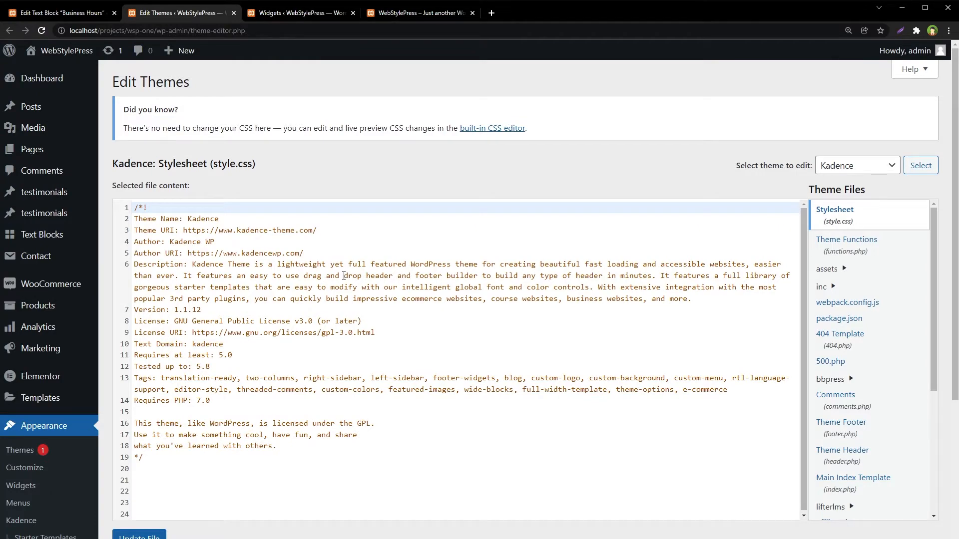
left_click(860, 271)
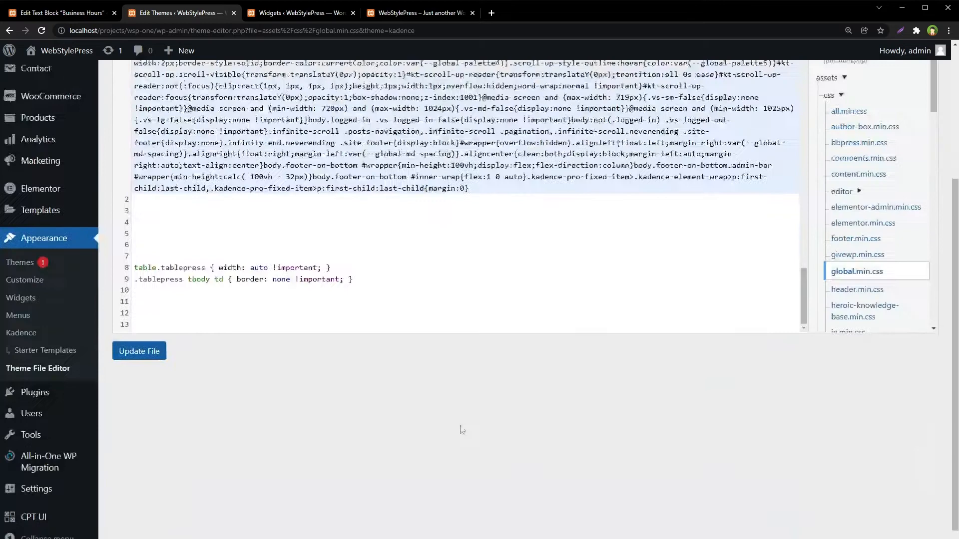
type("#text-2 ul { padding: 0; list-style-type: none; margin: 0; }")
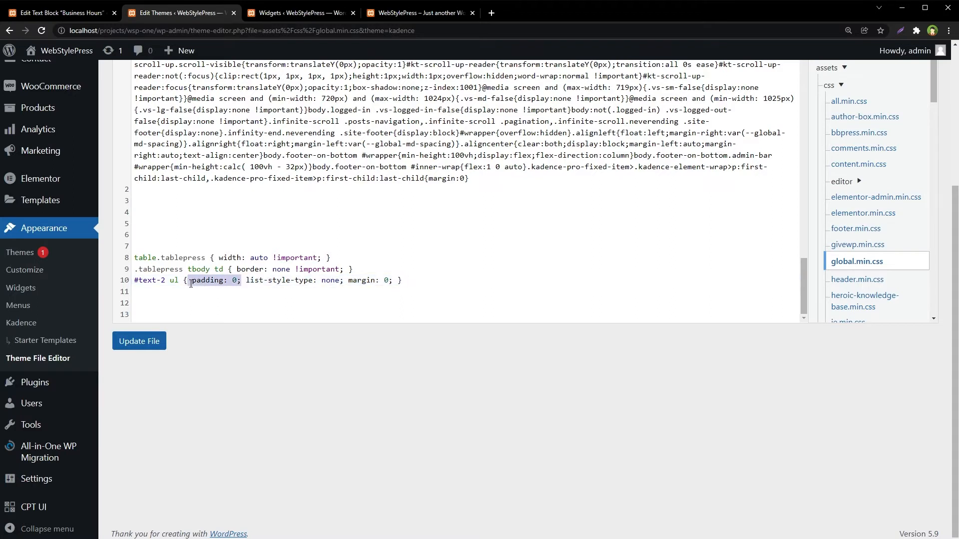
left_click(245, 291)
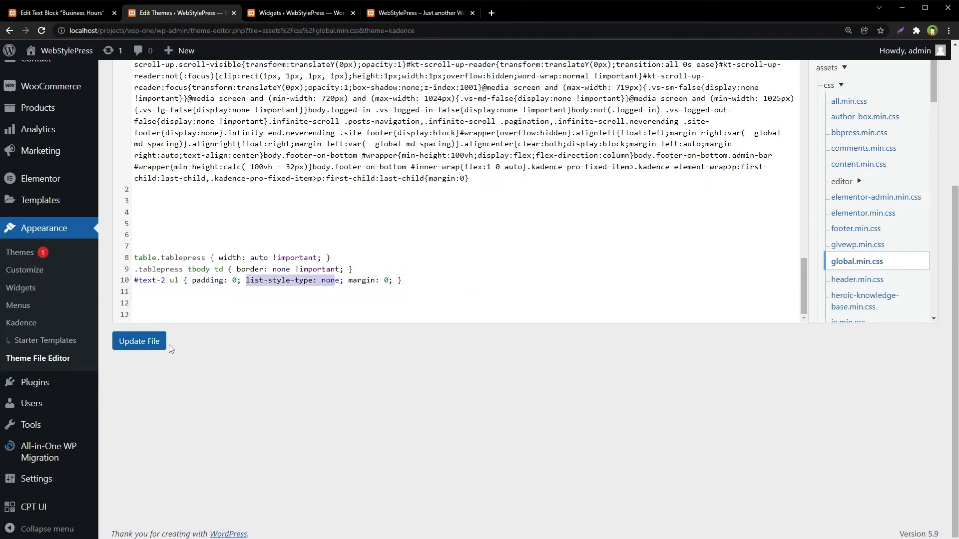
left_click(139, 341)
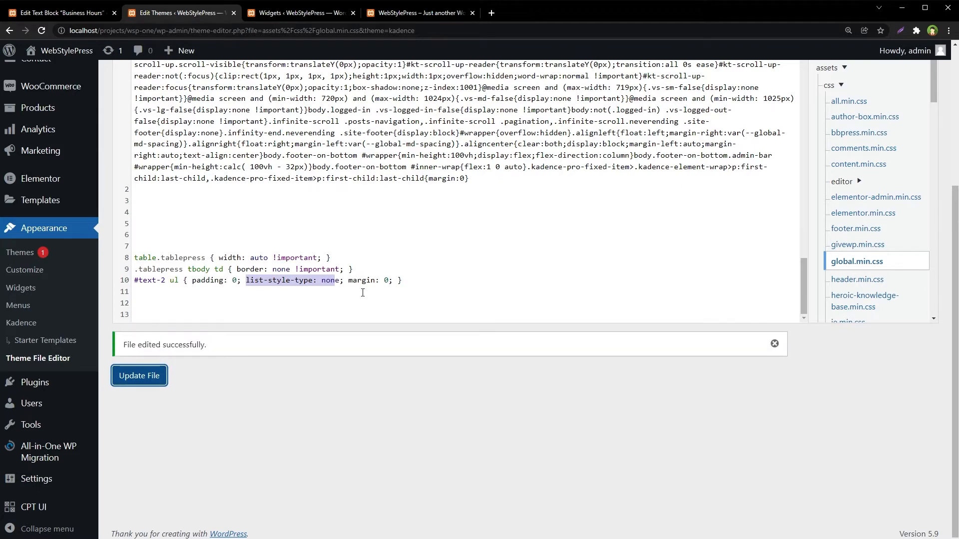
left_click(419, 12)
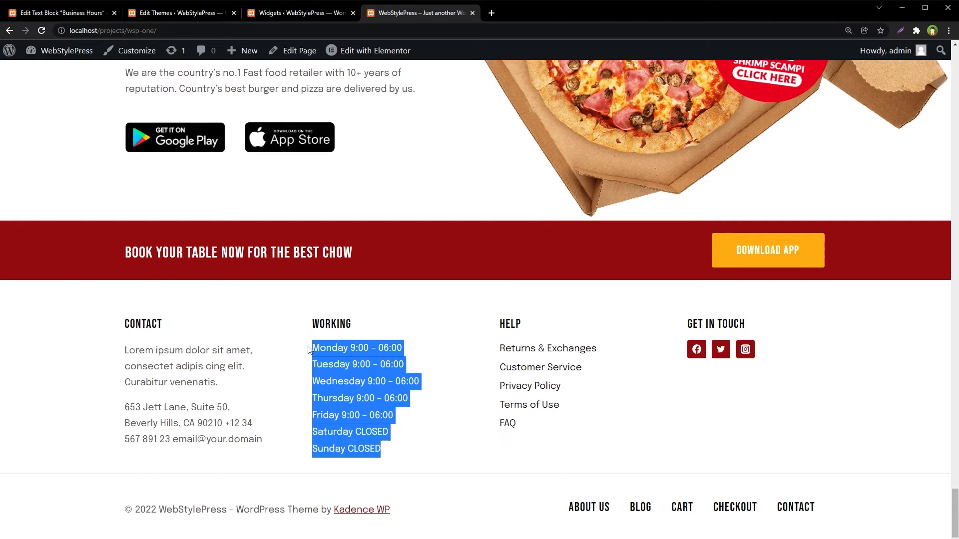
left_click(58, 12)
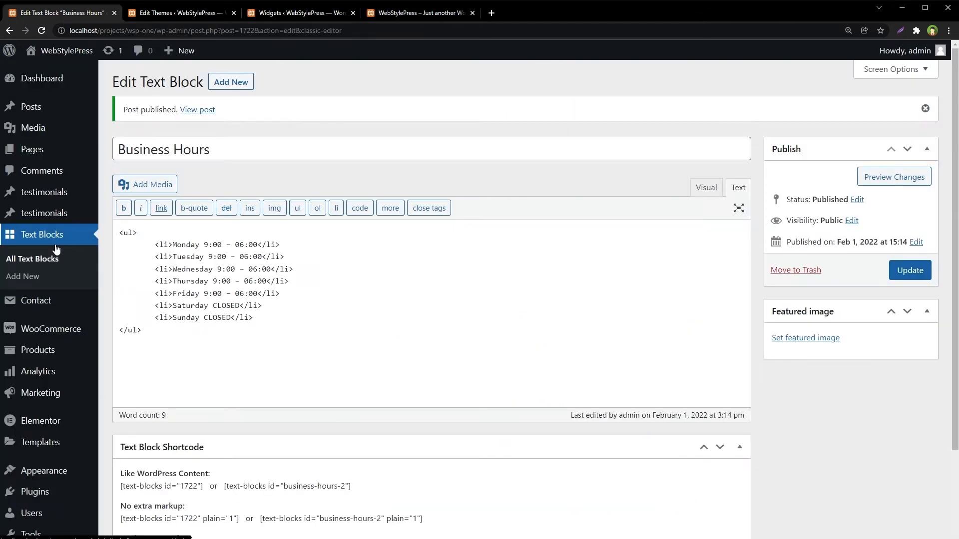
Review the Business Hours text block's seven-day list markup
scroll("down", 3)
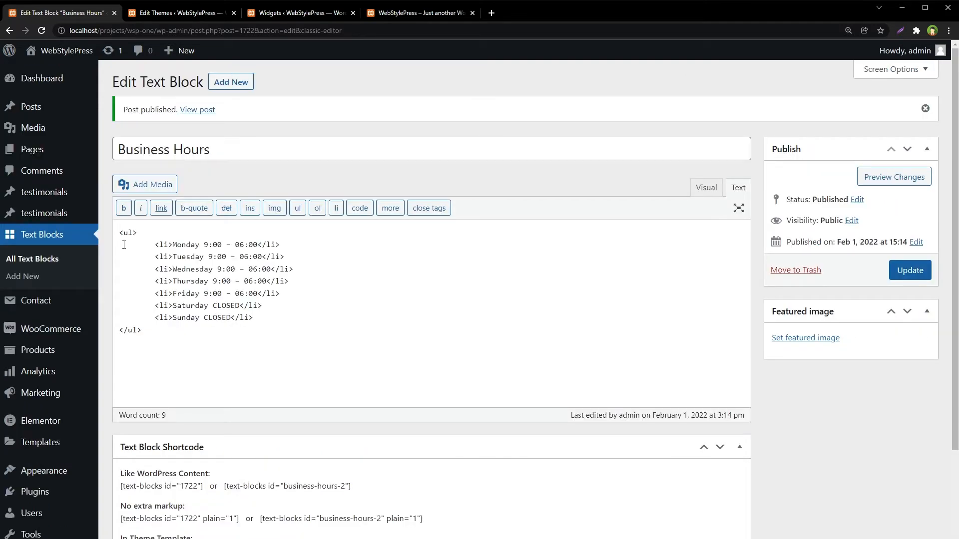
left_click(253, 317)
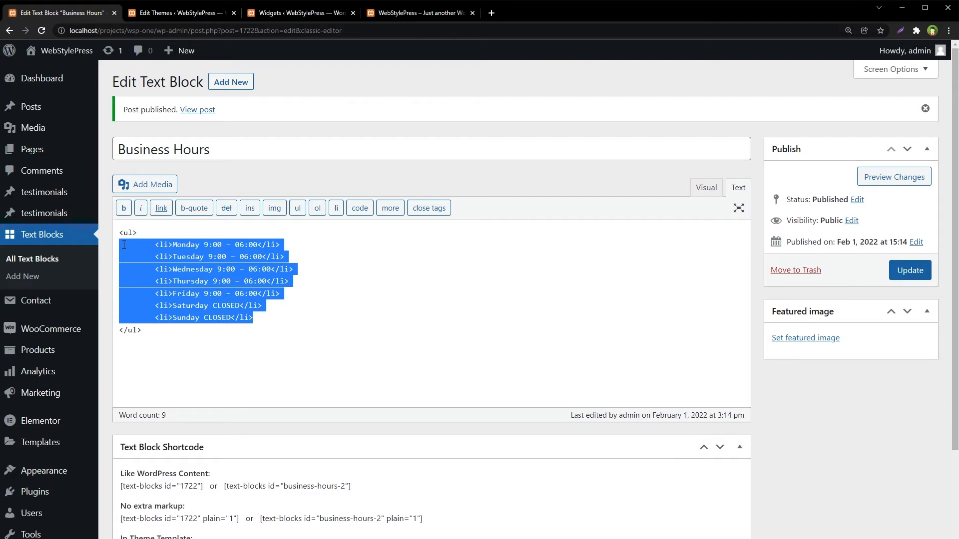
mouse_move(621, 374)
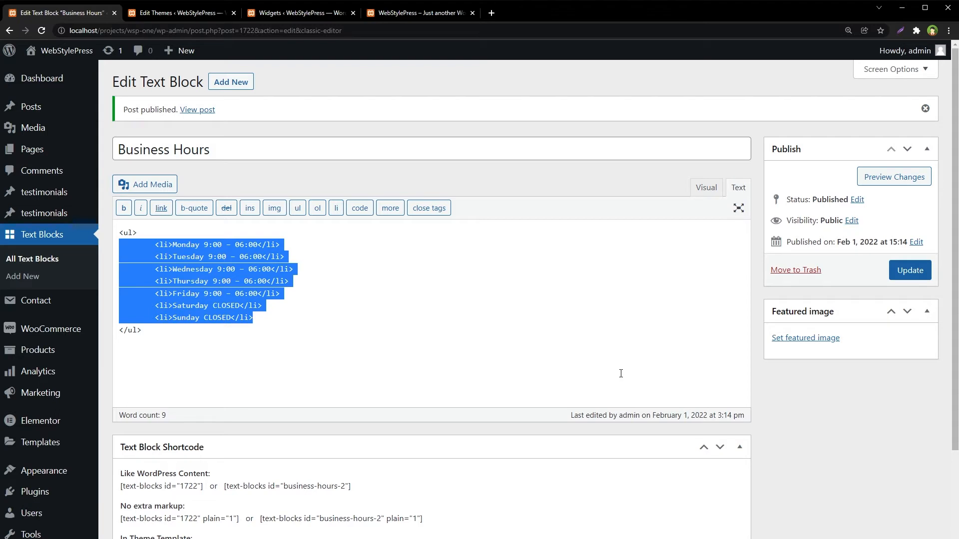
scroll("down", 3)
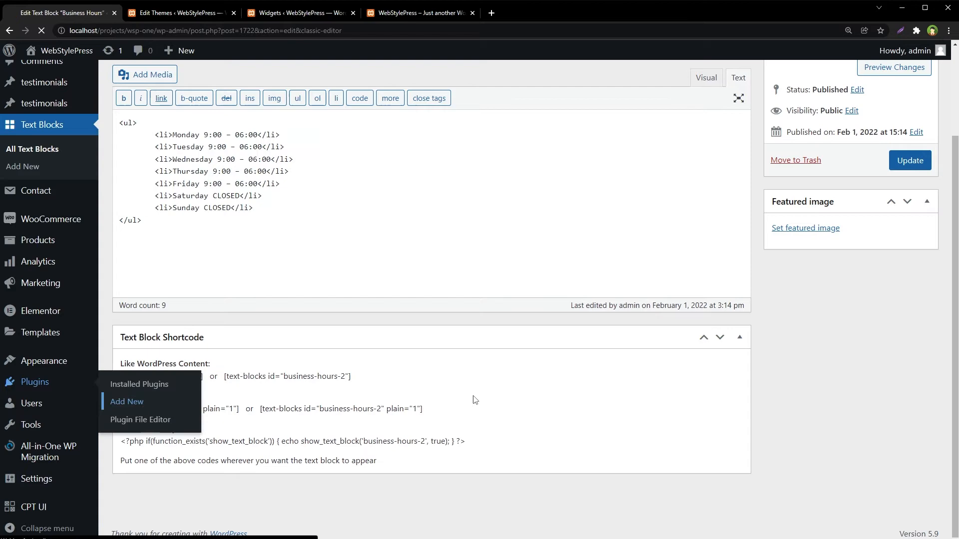
Install and activate the TablePress plugin
left_click(126, 401)
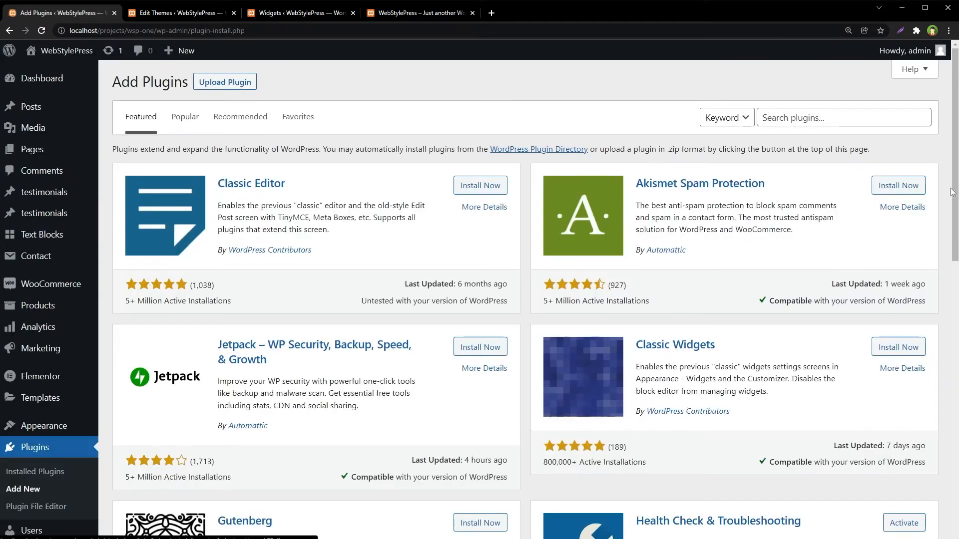
type("TablePress")
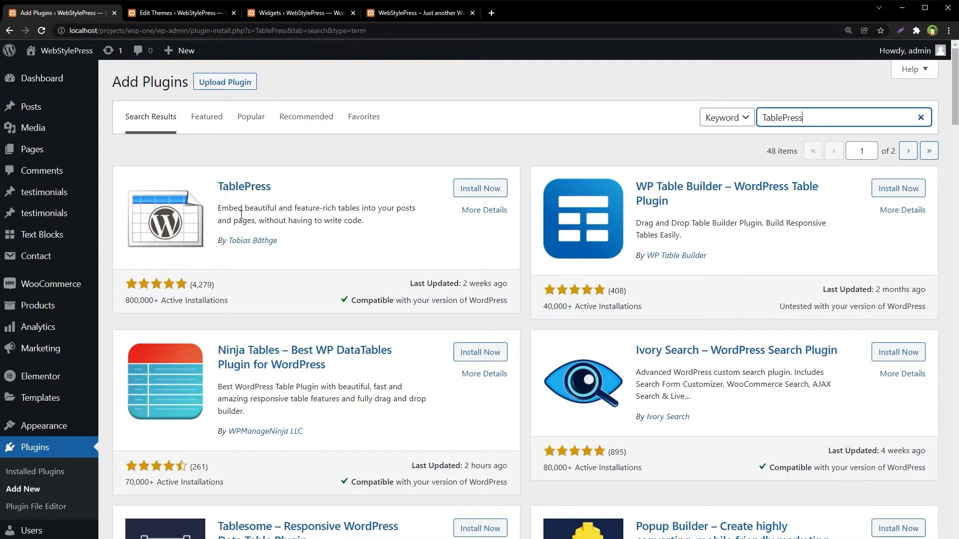
left_click(480, 188)
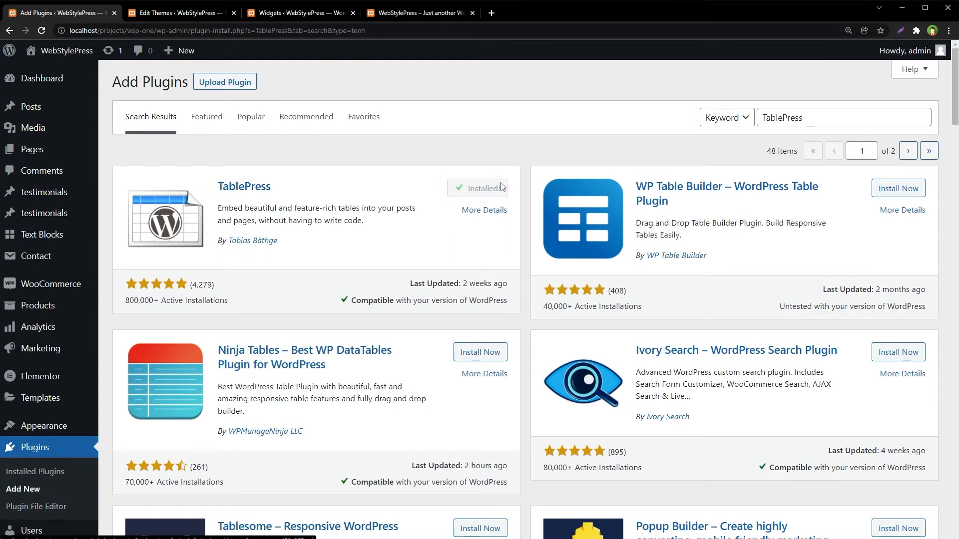
left_click(486, 187)
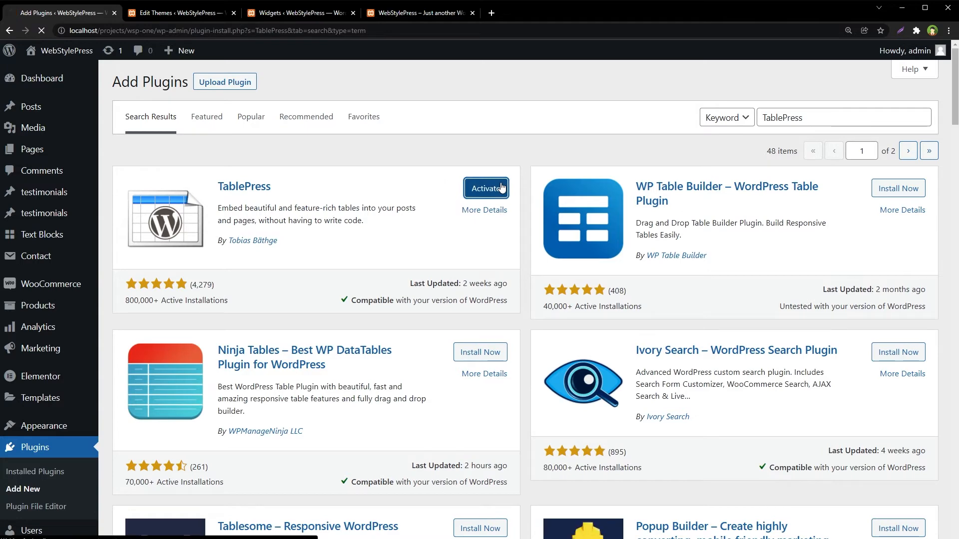
left_click(485, 188)
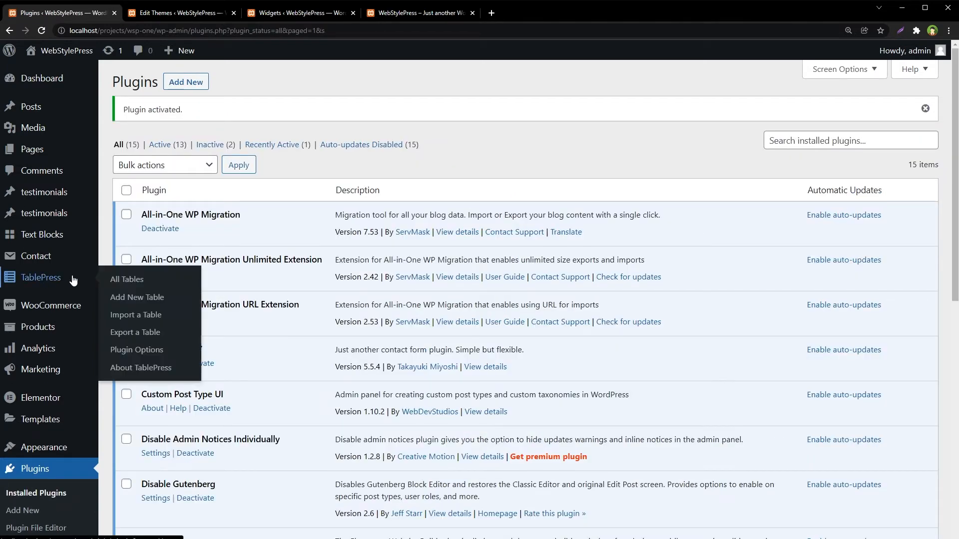
mouse_move(137, 298)
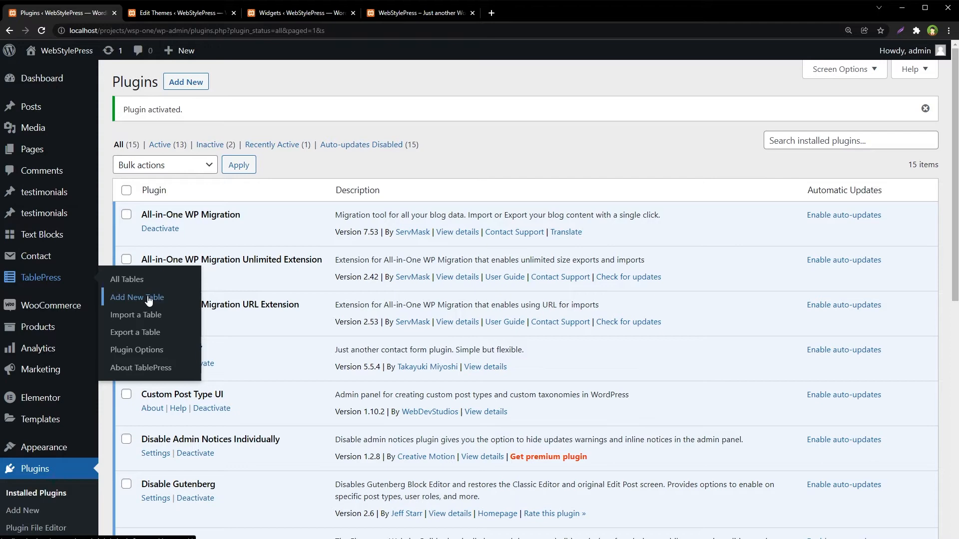
Create a 7-row, 2-column 'TBL BUSINESS HOURS' table and fill cells starting with 'Monday 9:00 AM'
left_click(136, 297)
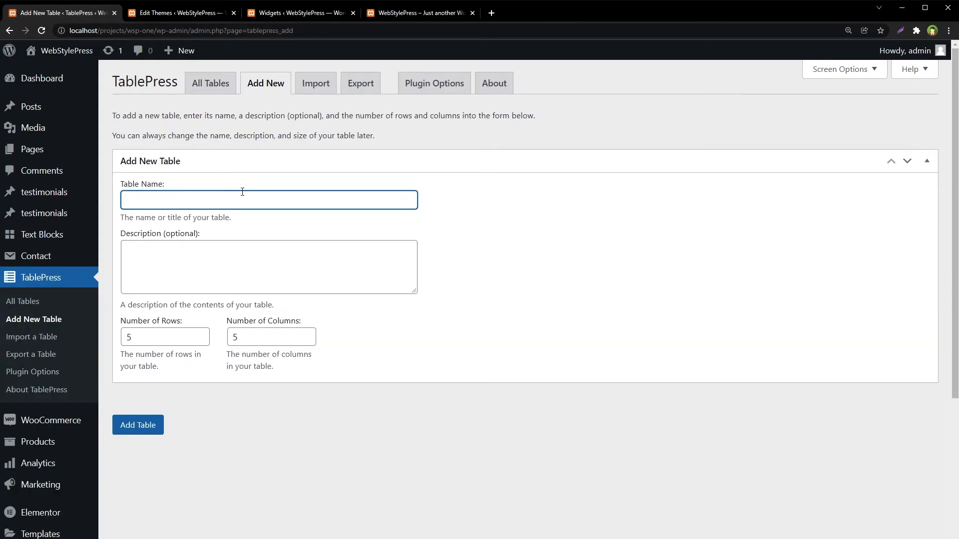
type("TBL BUSINESS HOURS")
left_click(165, 337)
type("7")
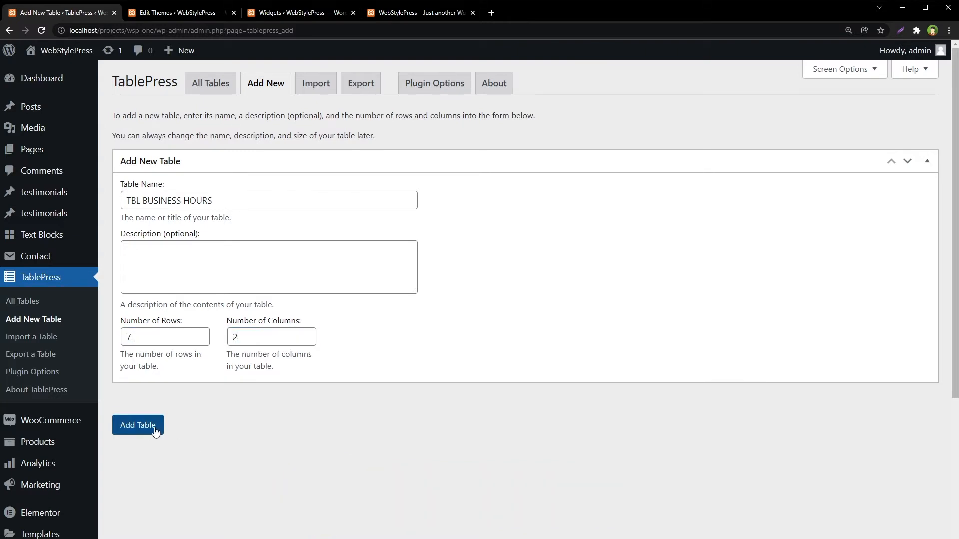
left_click(138, 425)
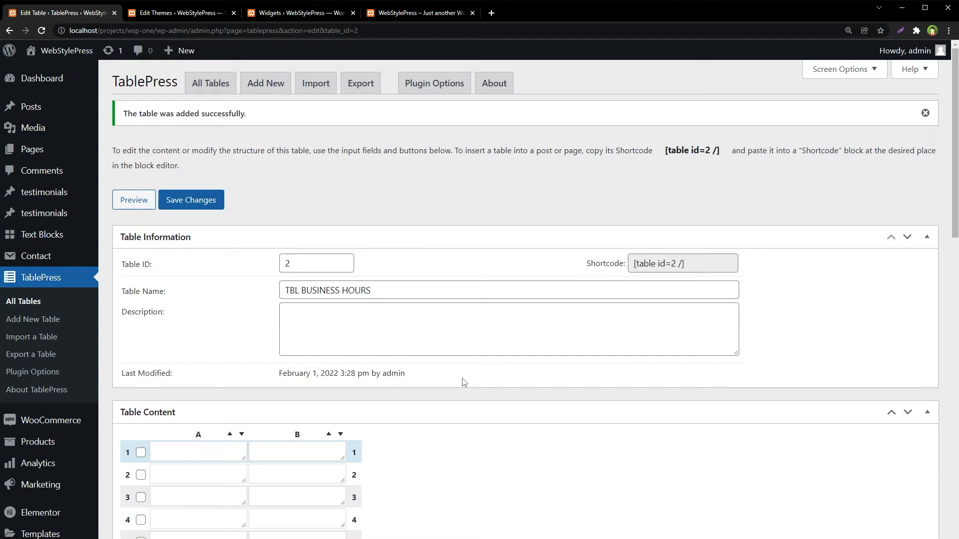
scroll("down", 3)
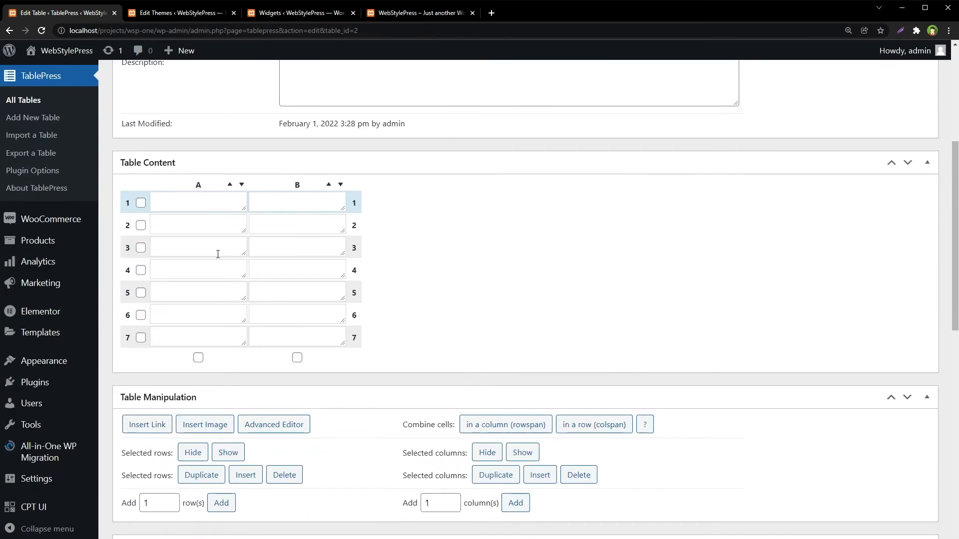
scroll("up", 3)
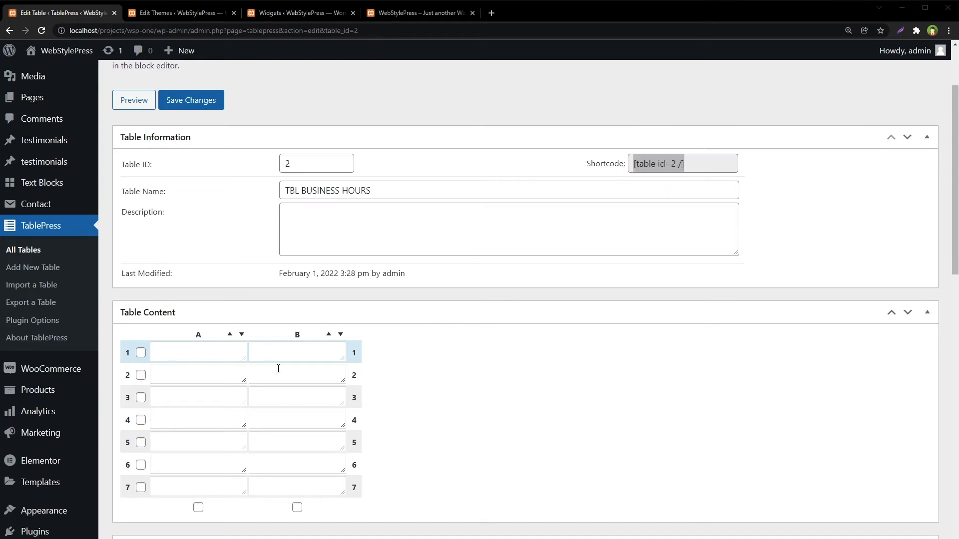
type("Monday 9:00 AM")
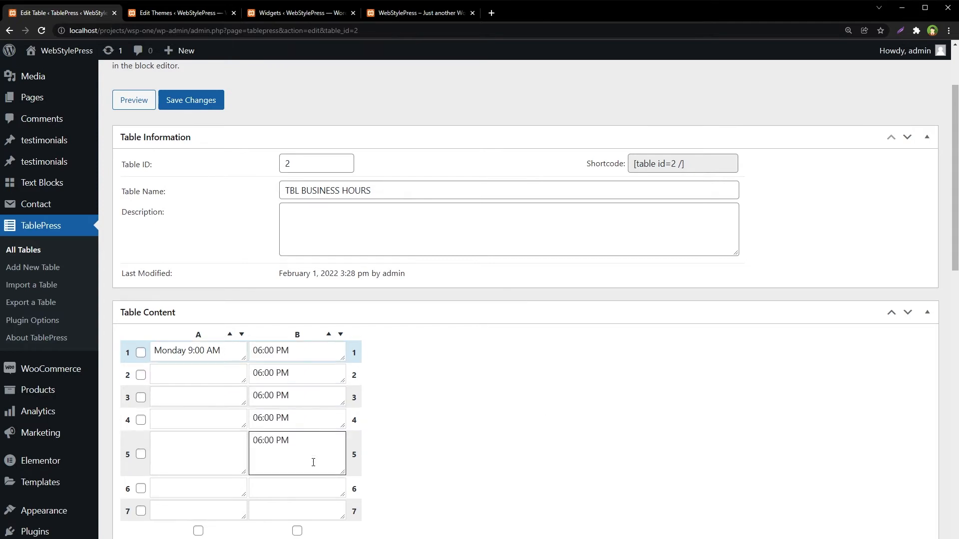
double_click(198, 350)
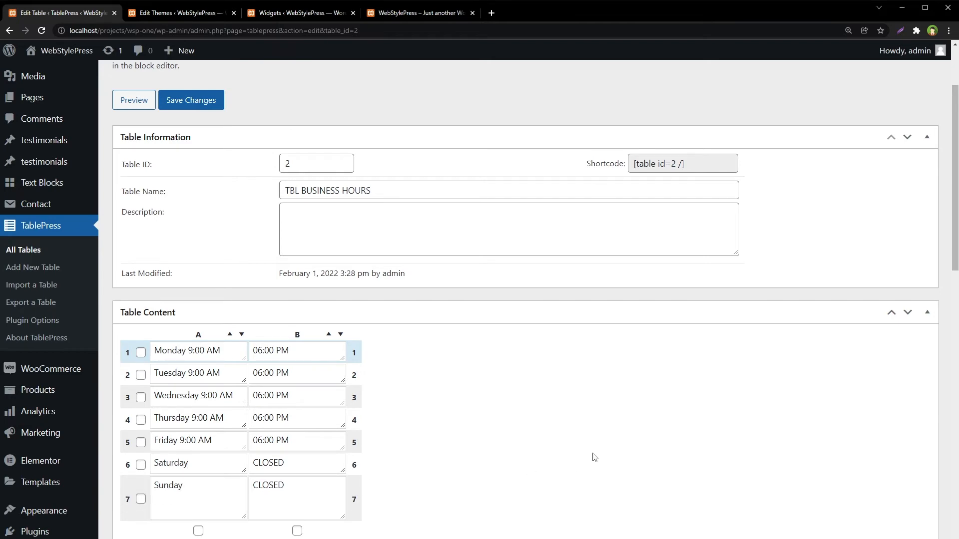
scroll("down", 3)
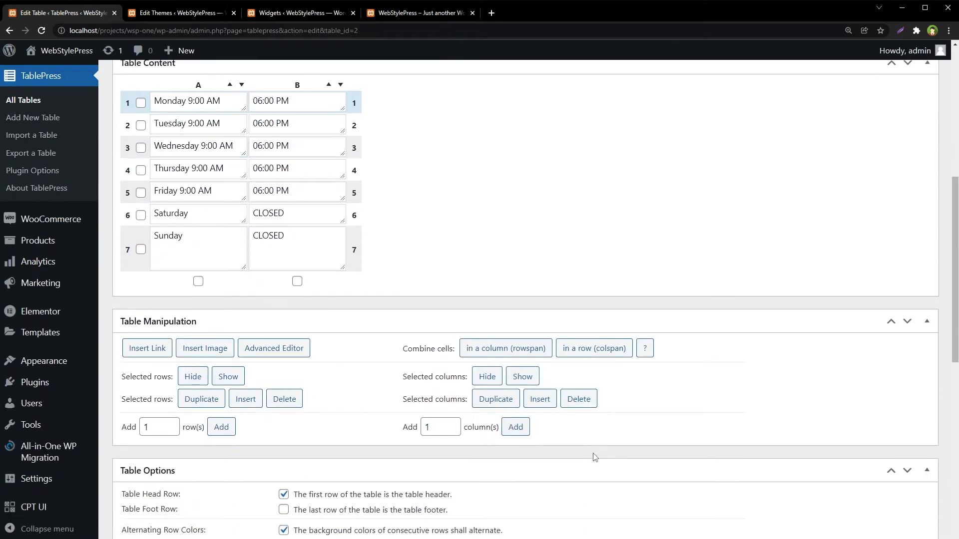
Turn off the table head row and row hover highlighting, then save the table
scroll("down", 3)
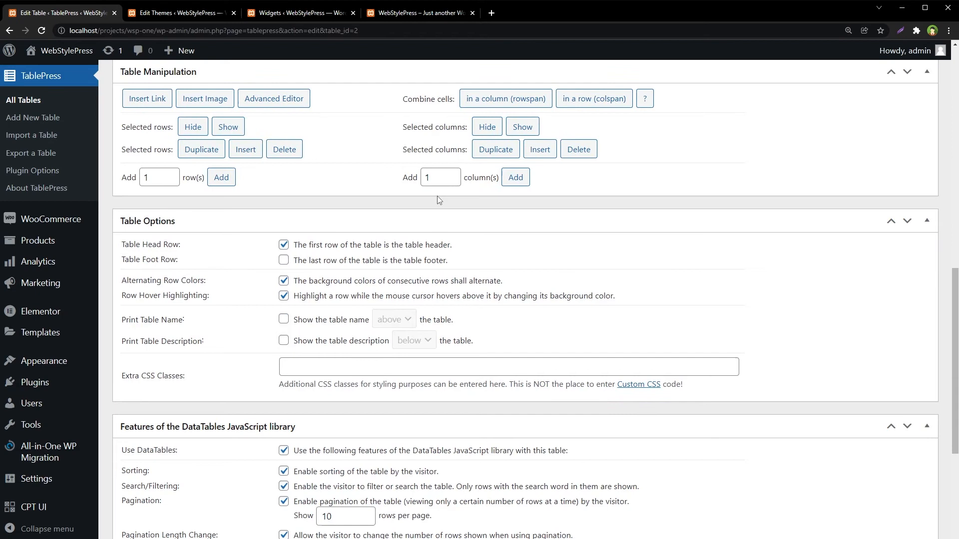
left_click(283, 244)
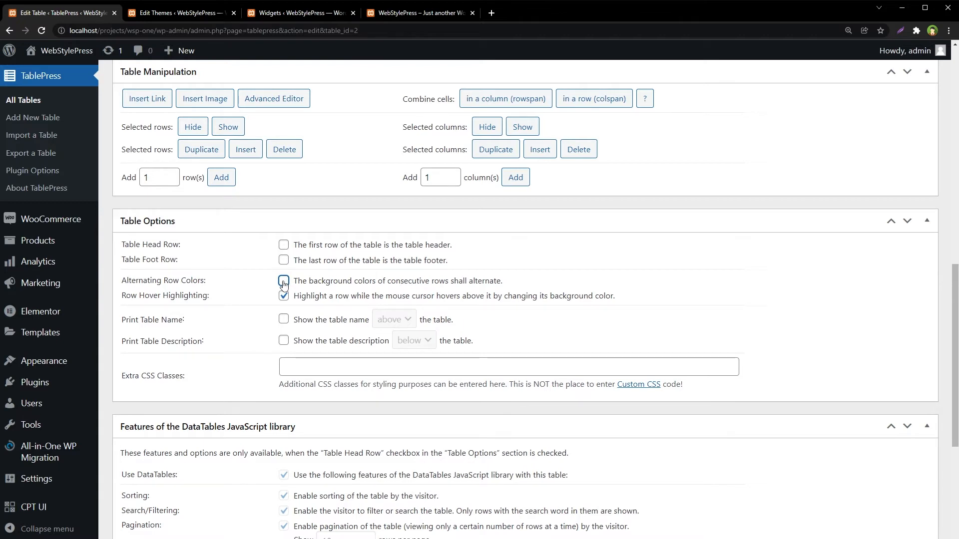
left_click(283, 295)
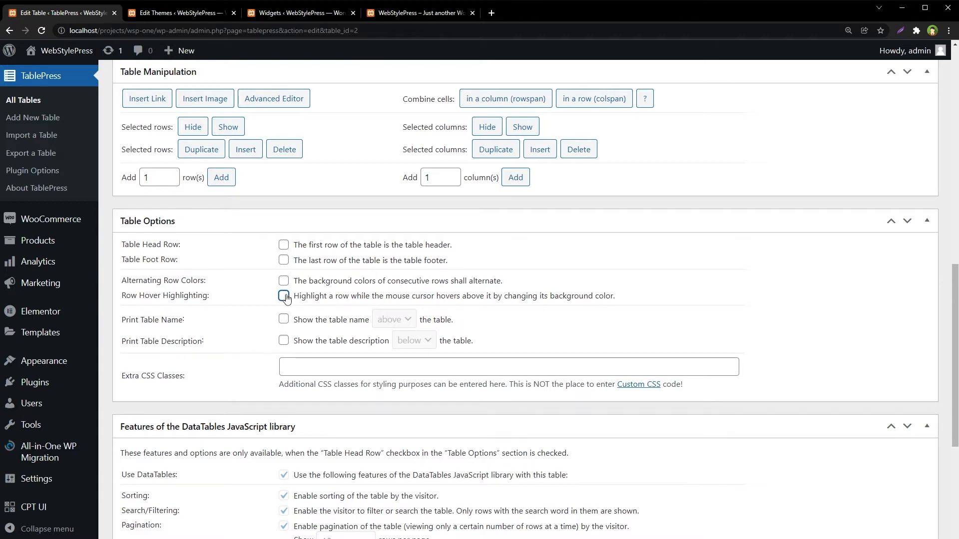
scroll("down", 3)
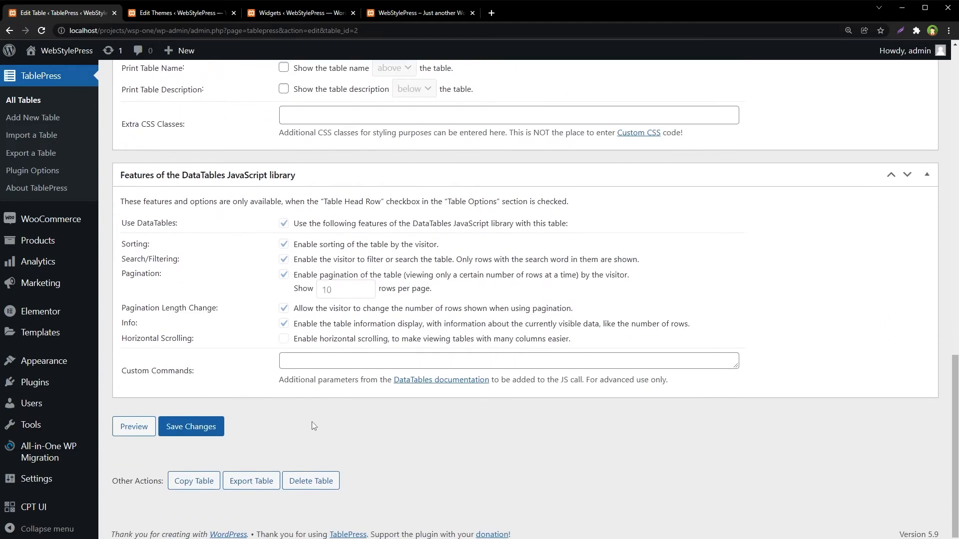
left_click(190, 426)
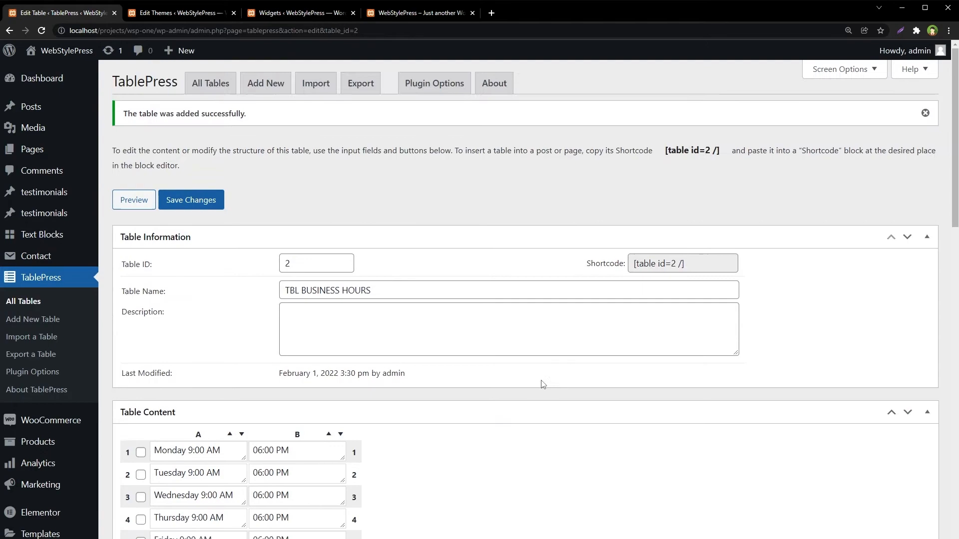
Copy the table shortcode, go to the live Contact page and choose Edit with Elementor
triple_click(682, 263)
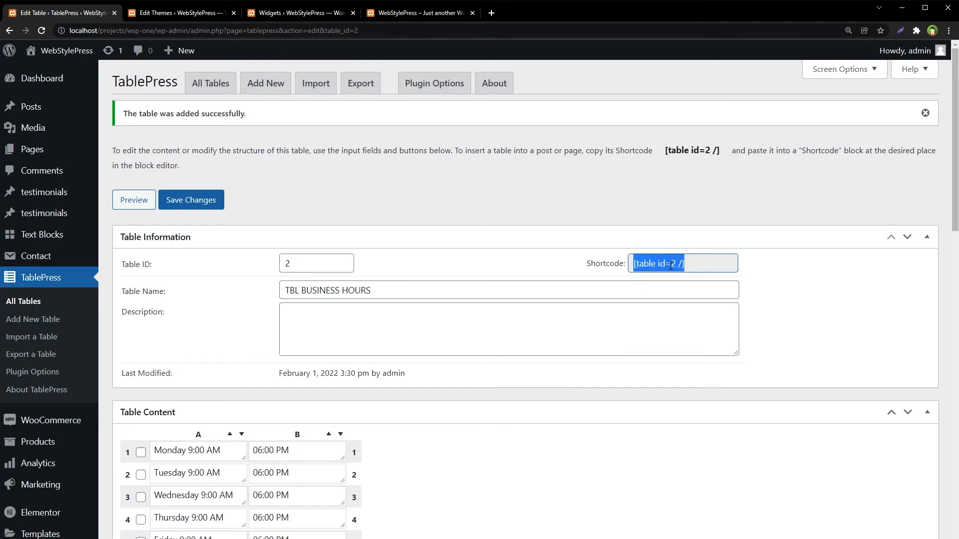
left_click(417, 12)
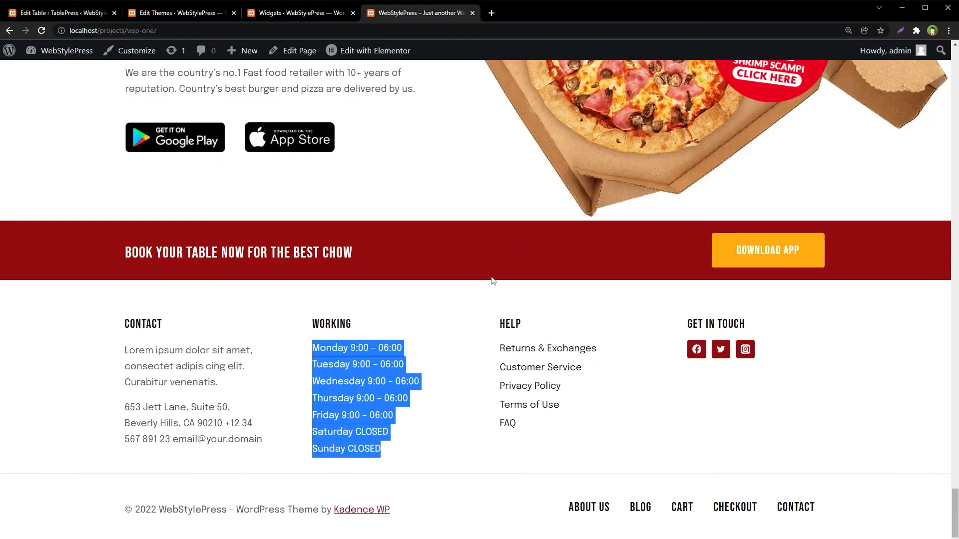
scroll("up", 3)
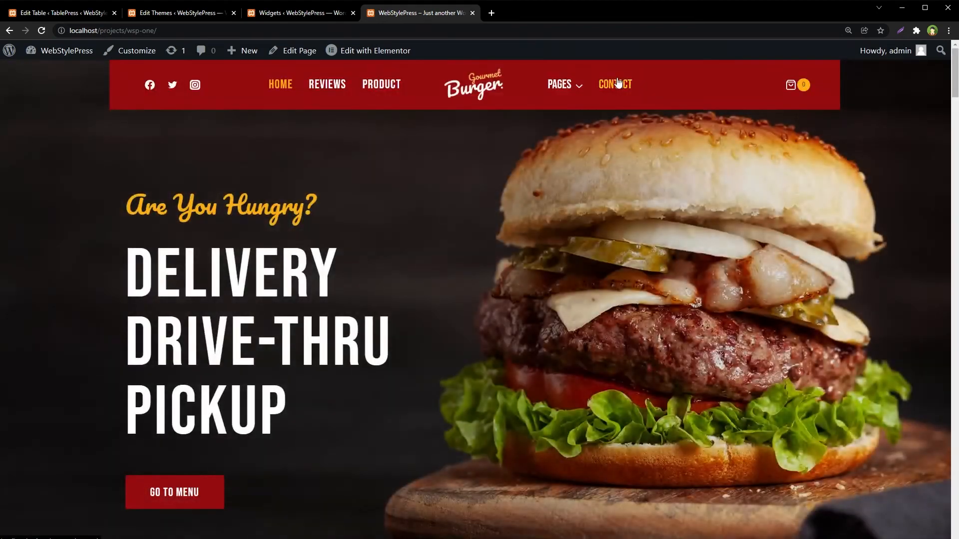
left_click(615, 84)
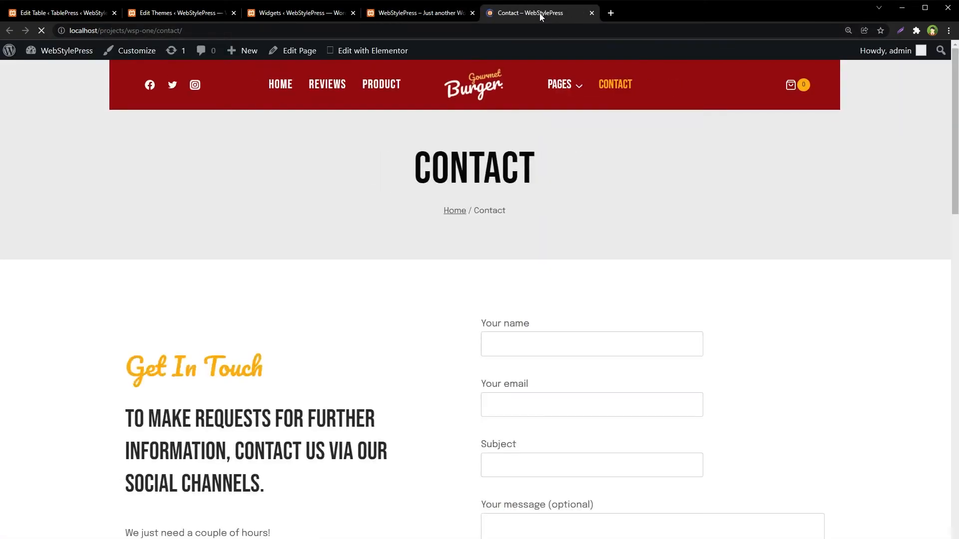
scroll("down", 3)
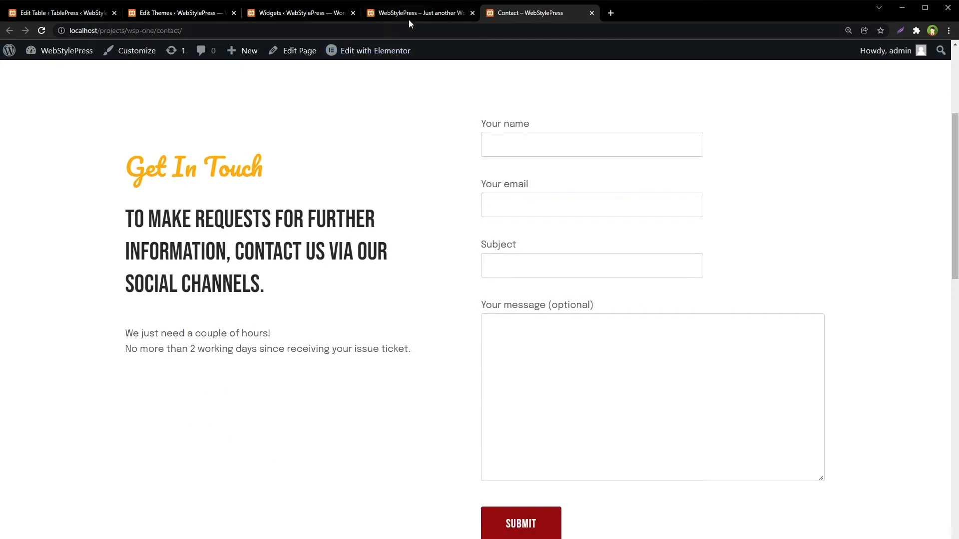
left_click(375, 50)
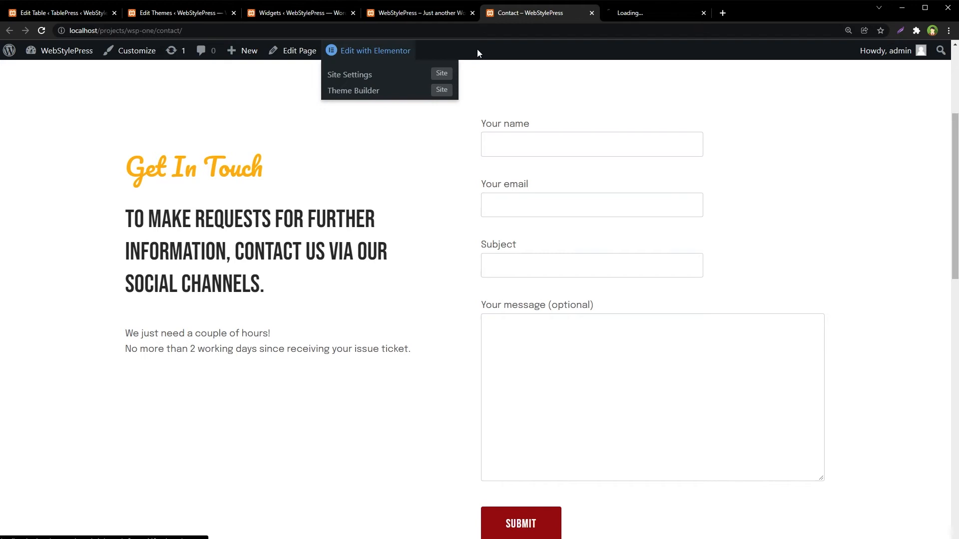
Add a Shortcode widget containing [table id=2 /] to the Contact page
left_click(374, 51)
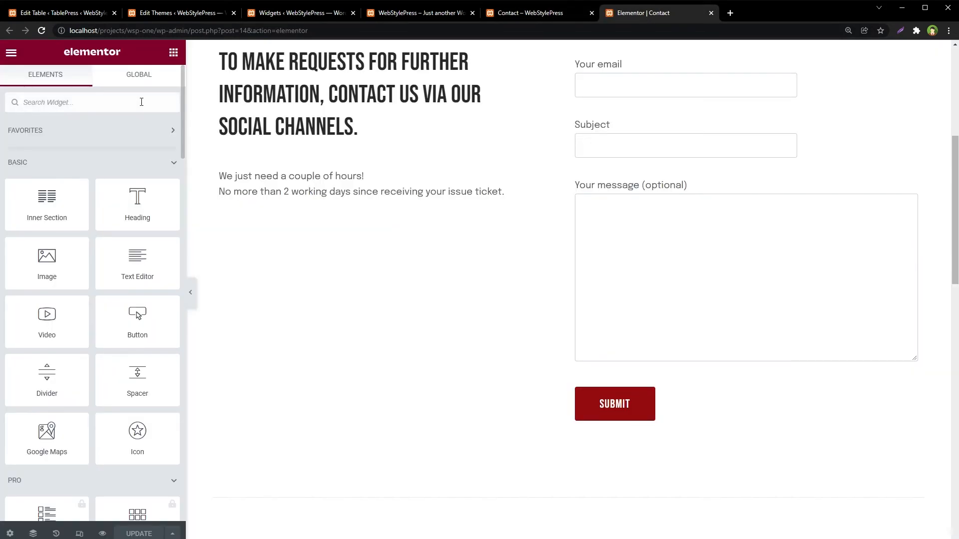
type("code")
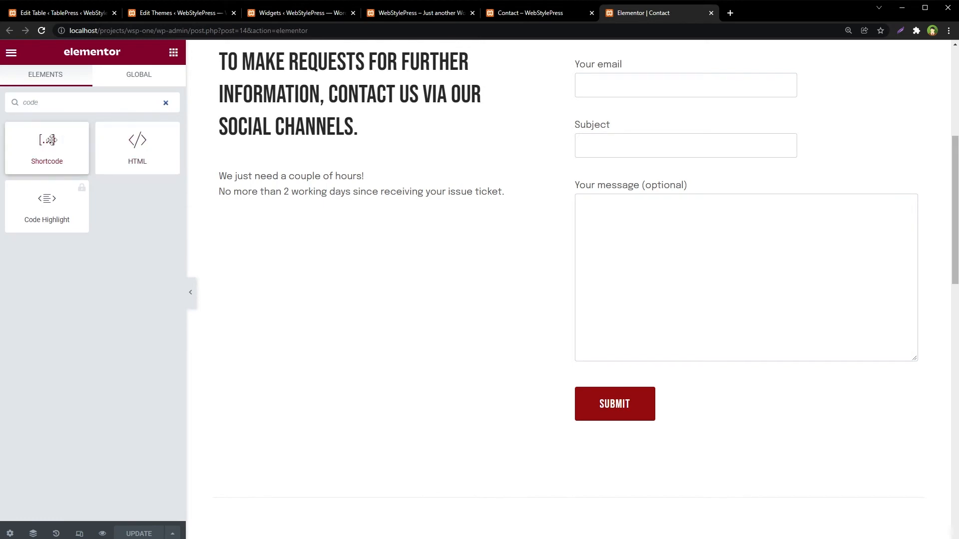
left_click_drag(46, 147, 367, 202)
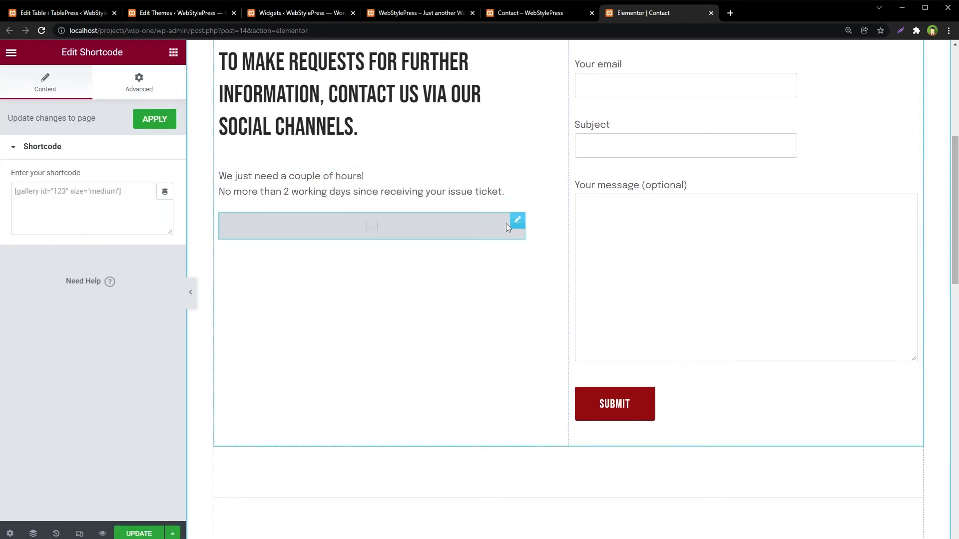
left_click(92, 207)
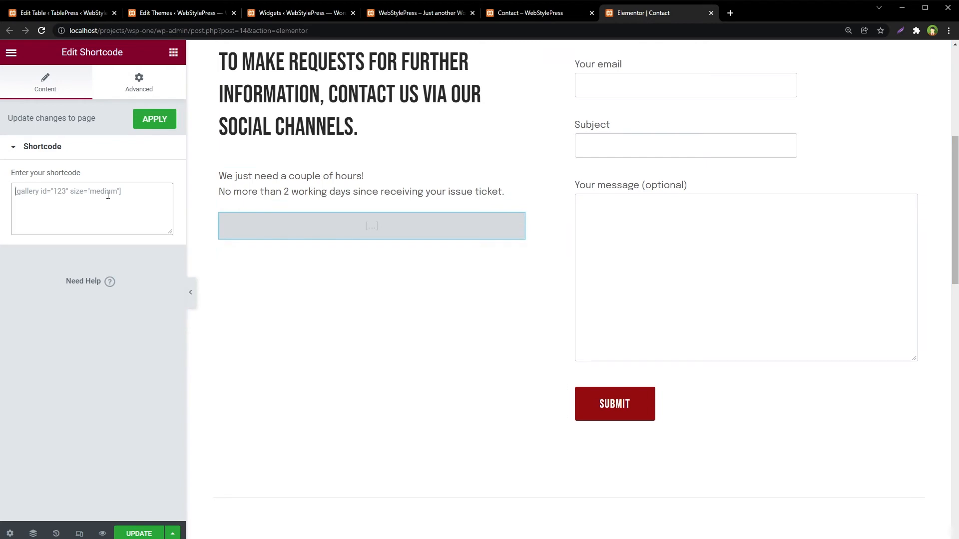
type("[table id=2 /]")
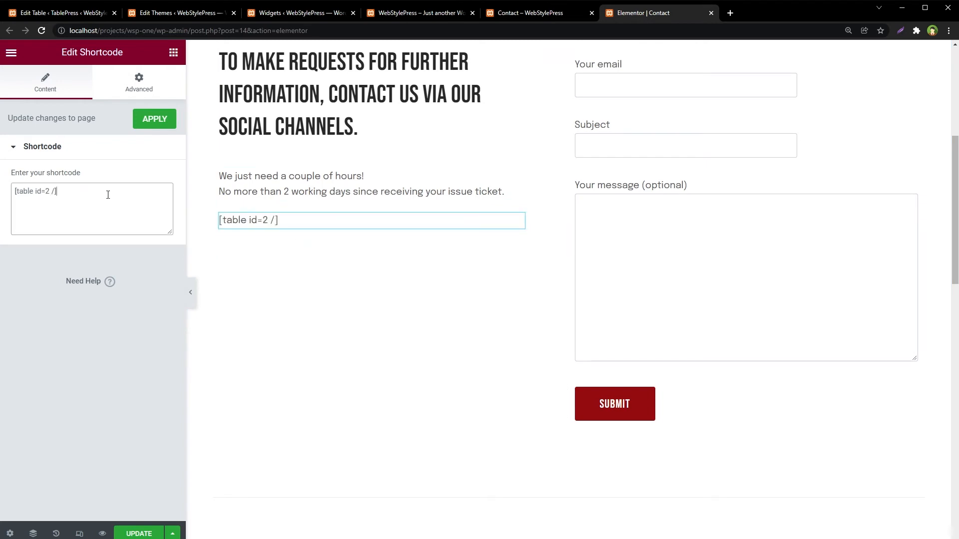
mouse_move(133, 81)
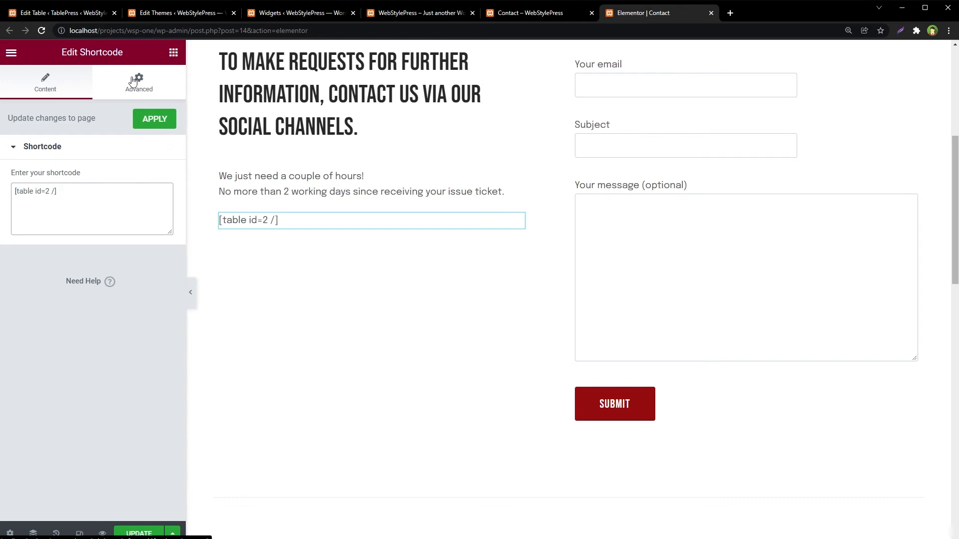
Unlink the widget's margins in Advanced settings to give it a 20 px top margin
left_click(139, 81)
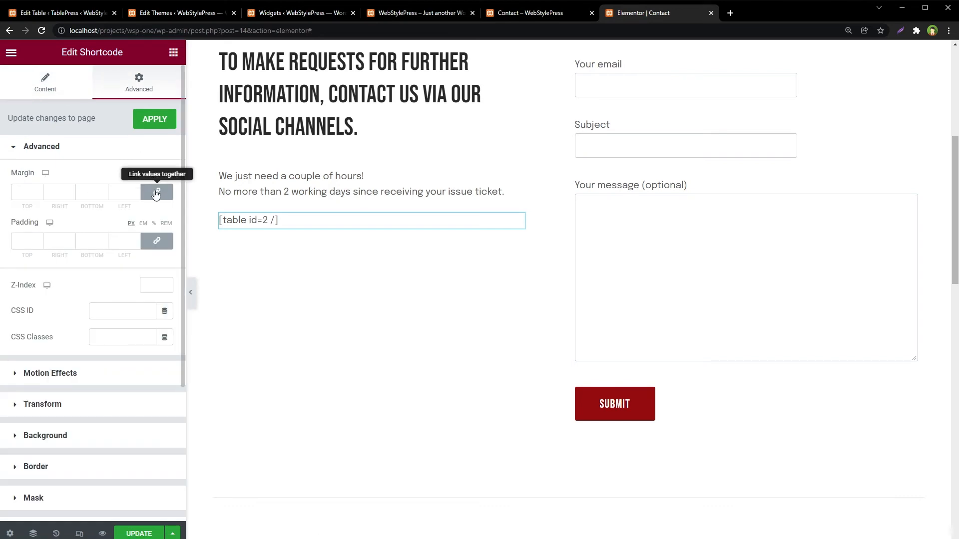
left_click(156, 192)
type("20")
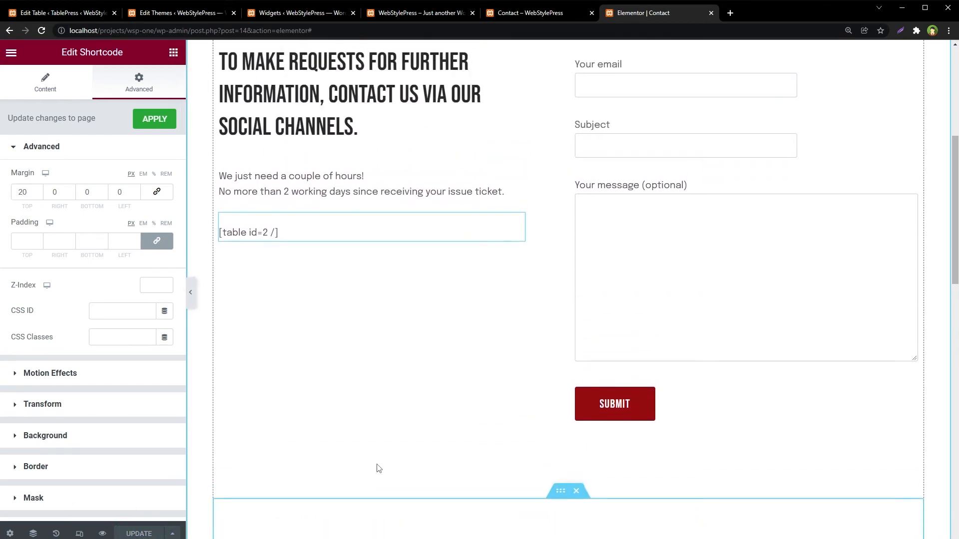
left_click(525, 12)
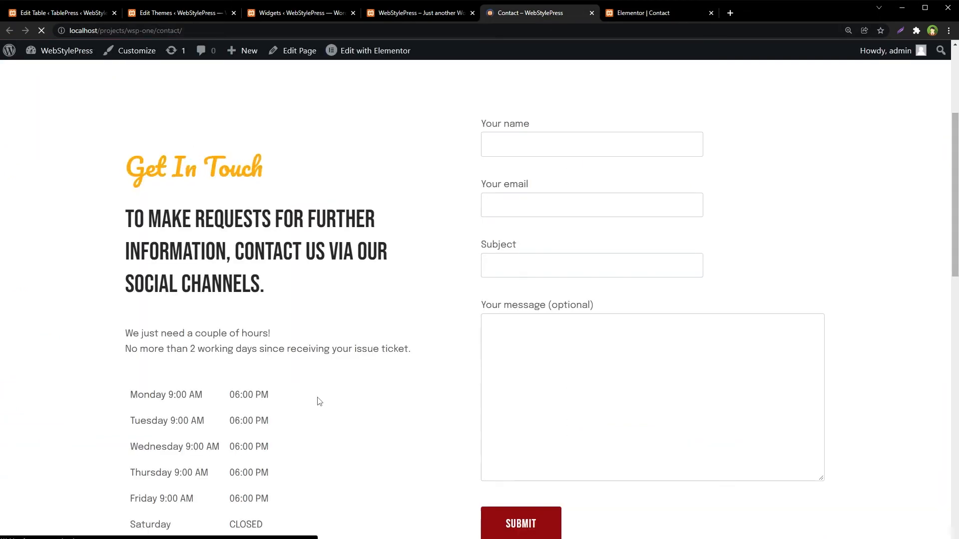
Scroll the reloaded Contact page down to the Monday-to-Sunday hours table
scroll("down", 3)
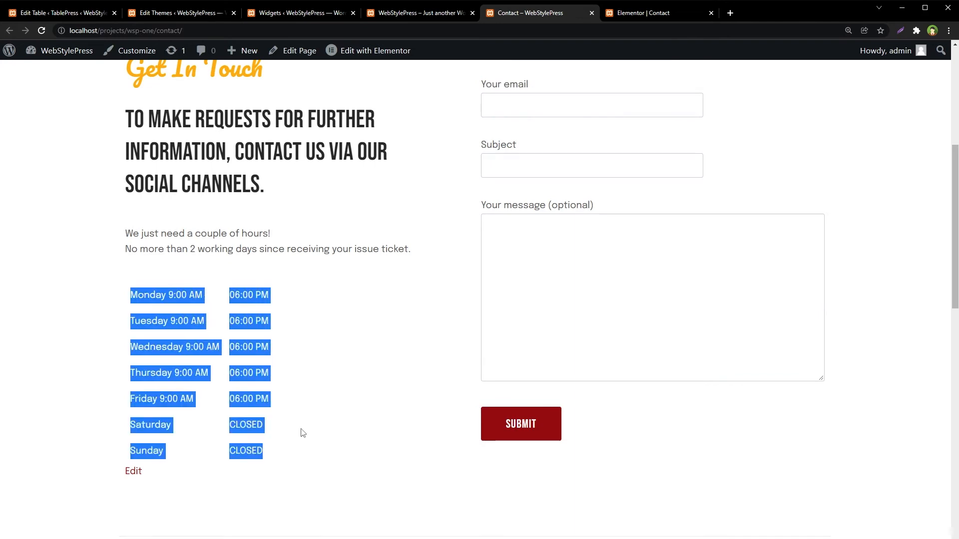
mouse_move(339, 424)
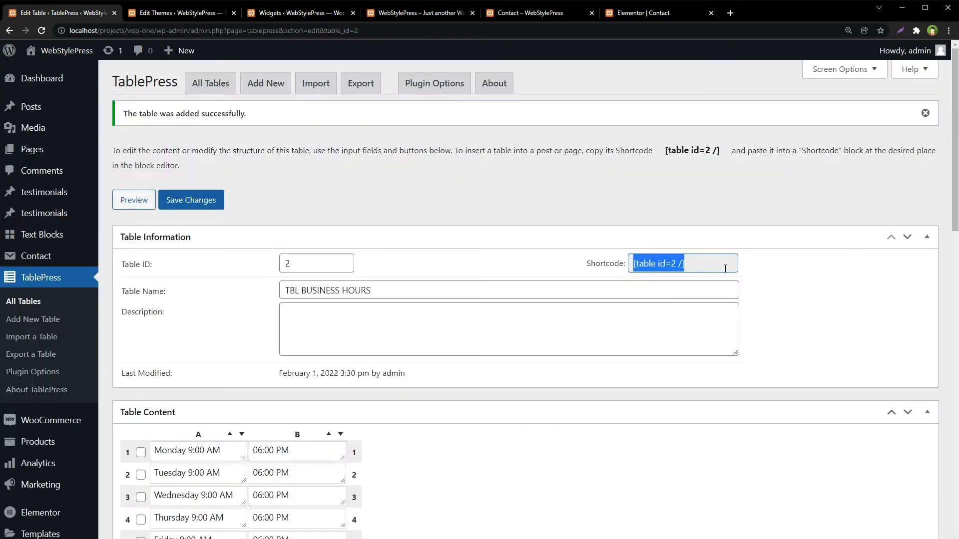
Review the hours table contents and the borderless-table CSS, then return to the Contact page
scroll("down", 3)
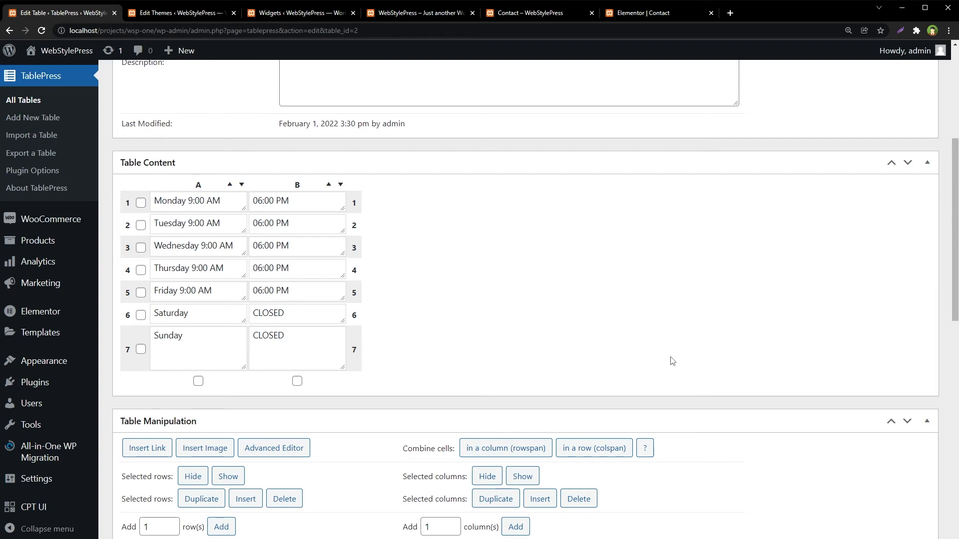
left_click(180, 12)
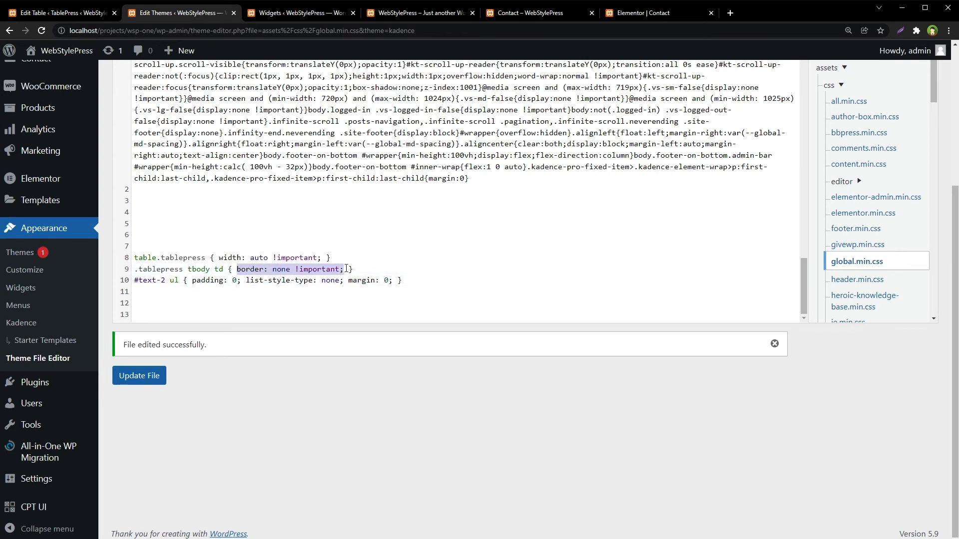
left_click(525, 12)
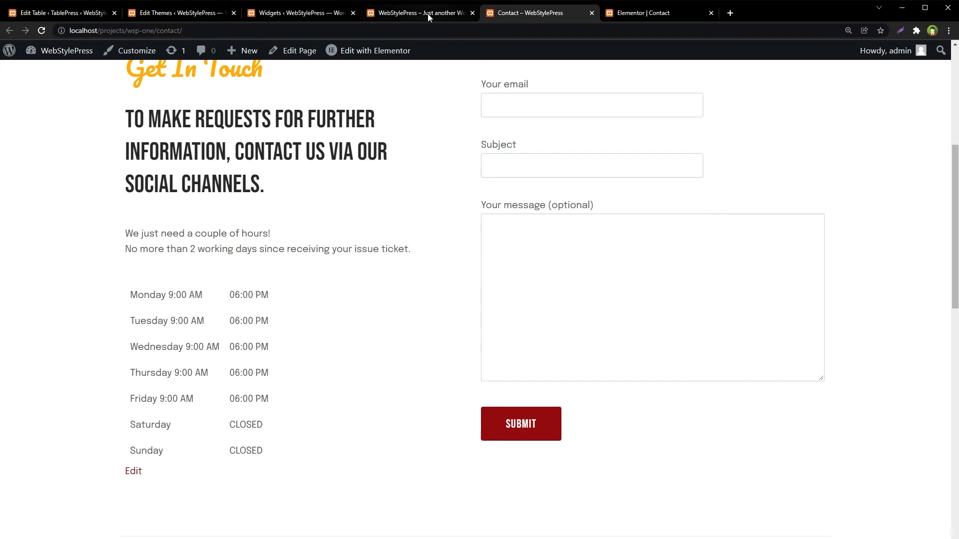
Duplicate the large heading and retitle the copy 'BUSINESS HOURS' above the hours table
left_click(657, 12)
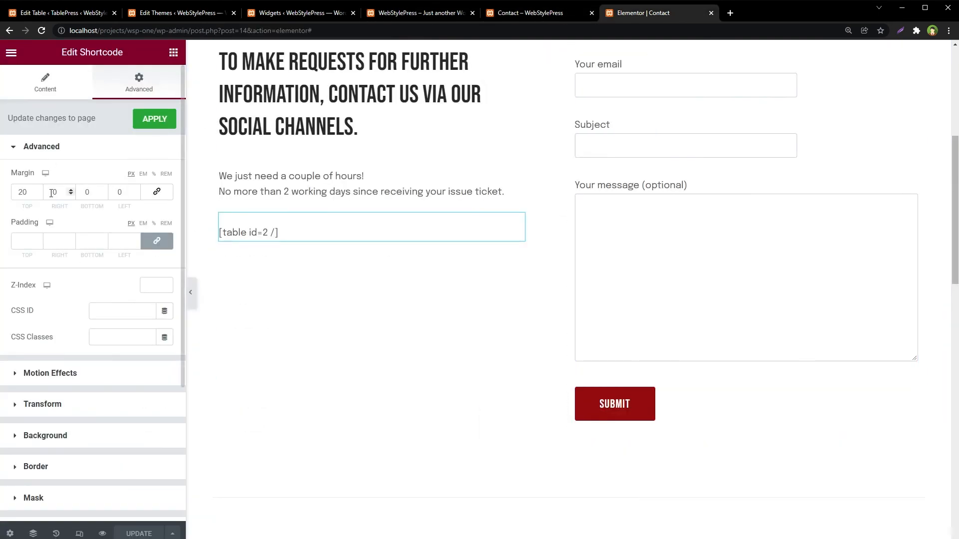
right_click(349, 92)
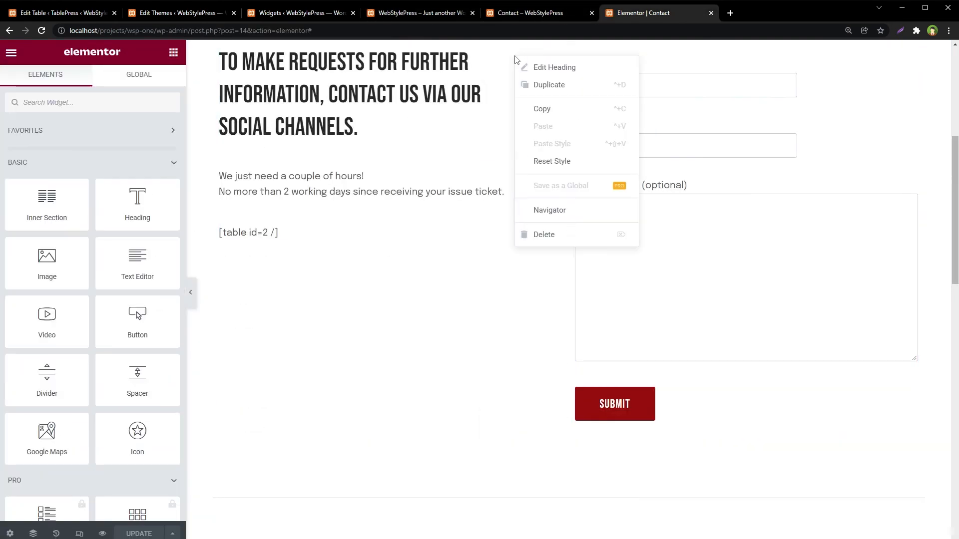
left_click(554, 67)
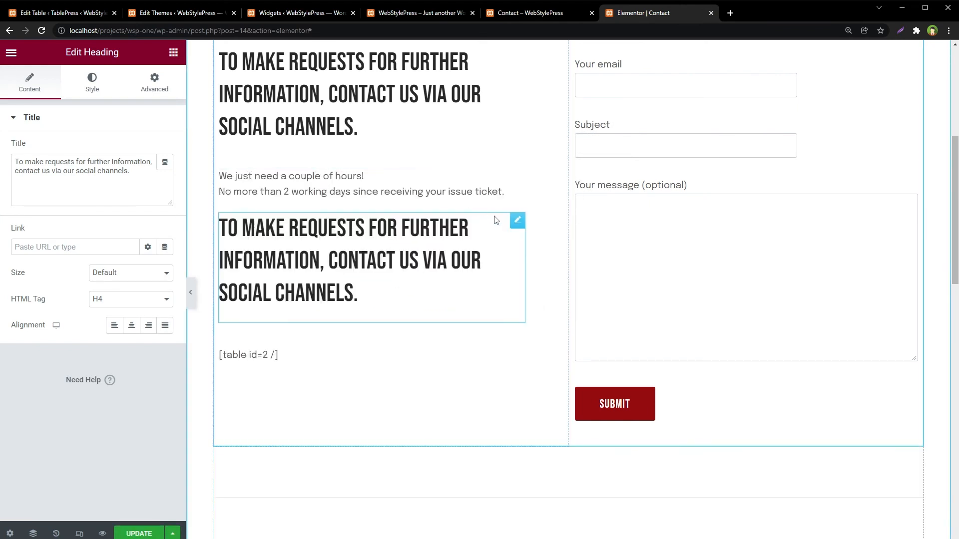
triple_click(83, 166)
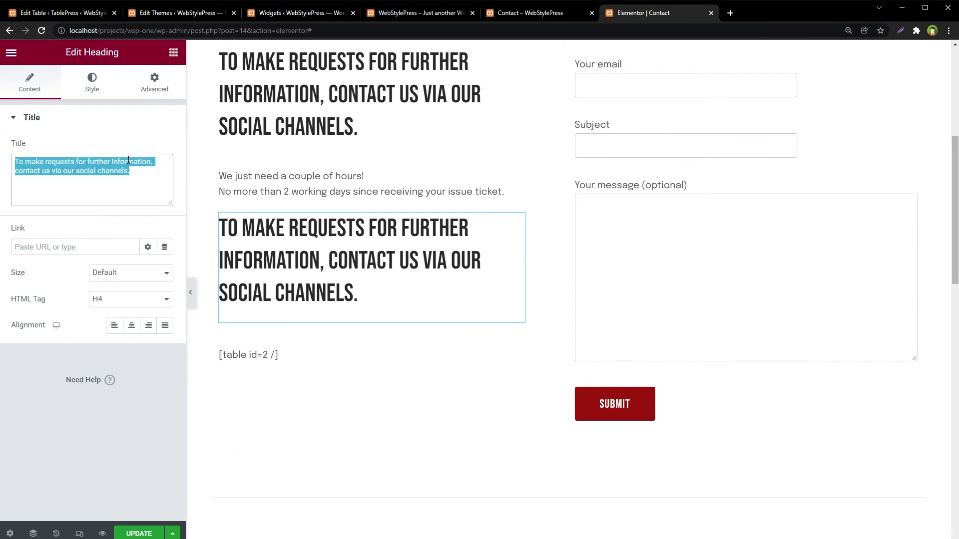
type("BUS")
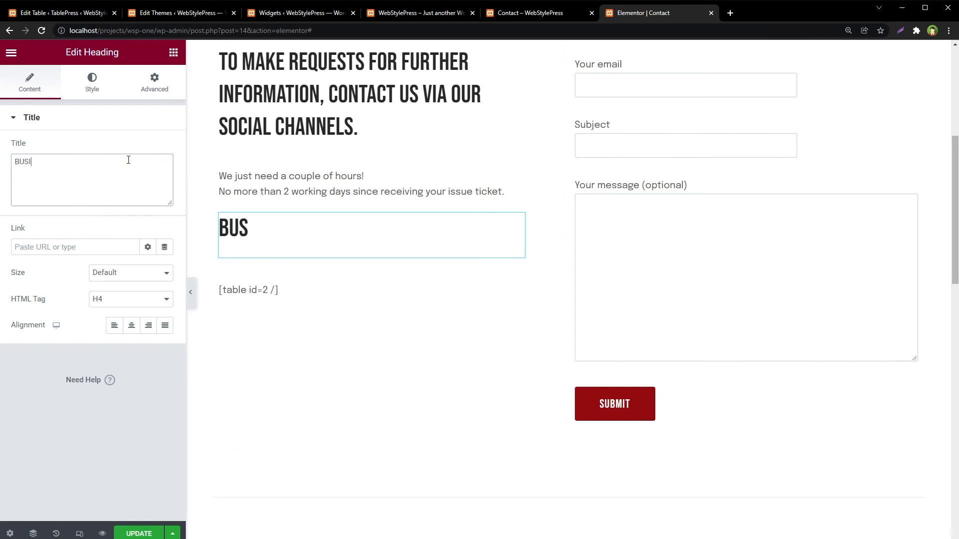
type("INESS HOU")
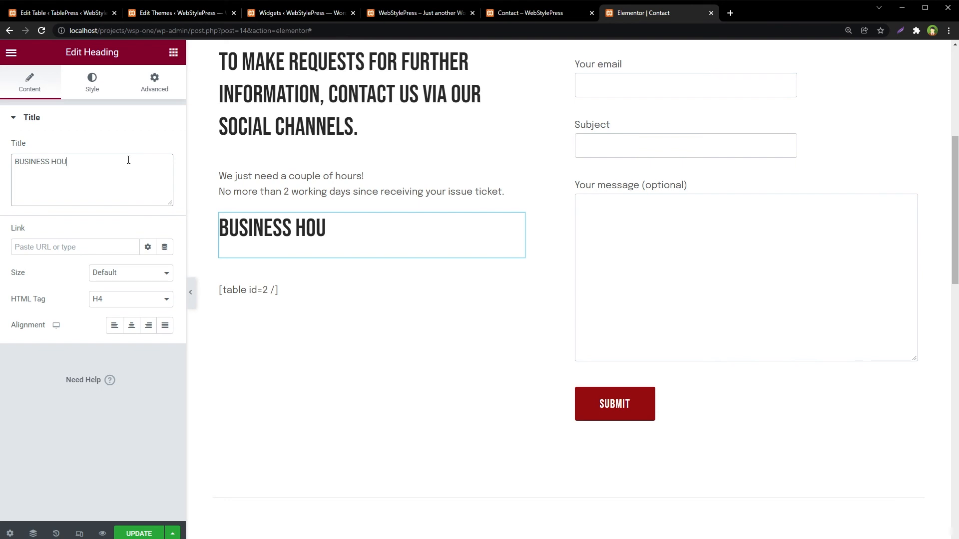
type("RS")
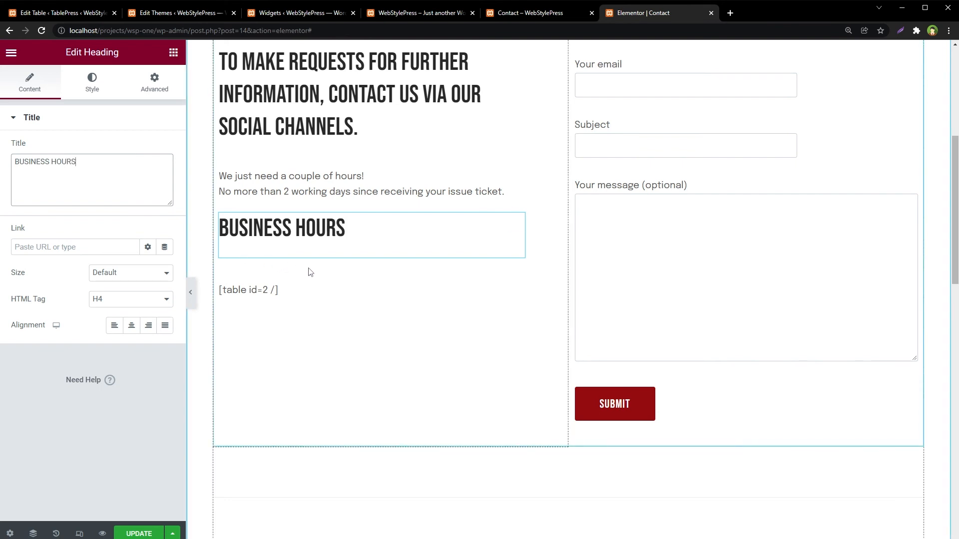
Set the hours table Shortcode widget's top margin to 0 and update the page
left_click(155, 81)
type("20")
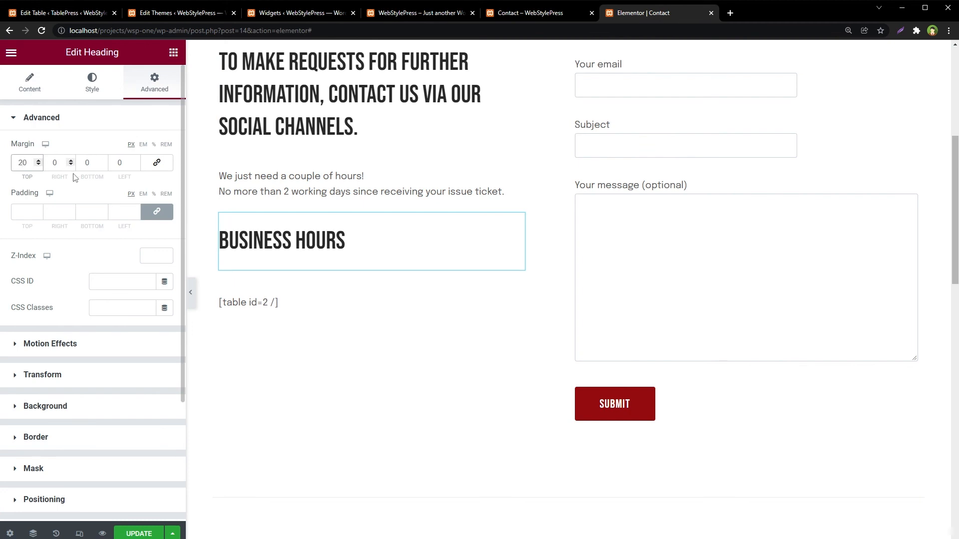
left_click(248, 302)
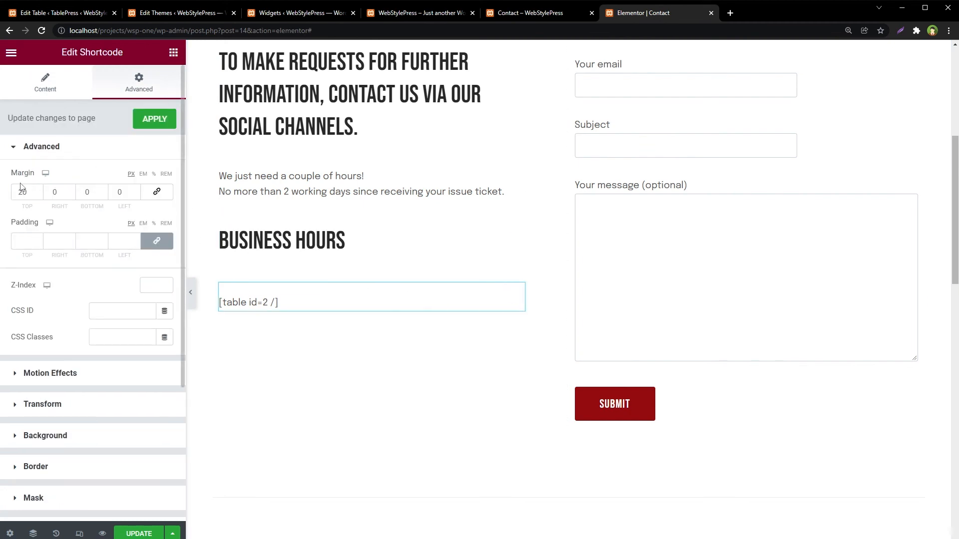
left_click(23, 191)
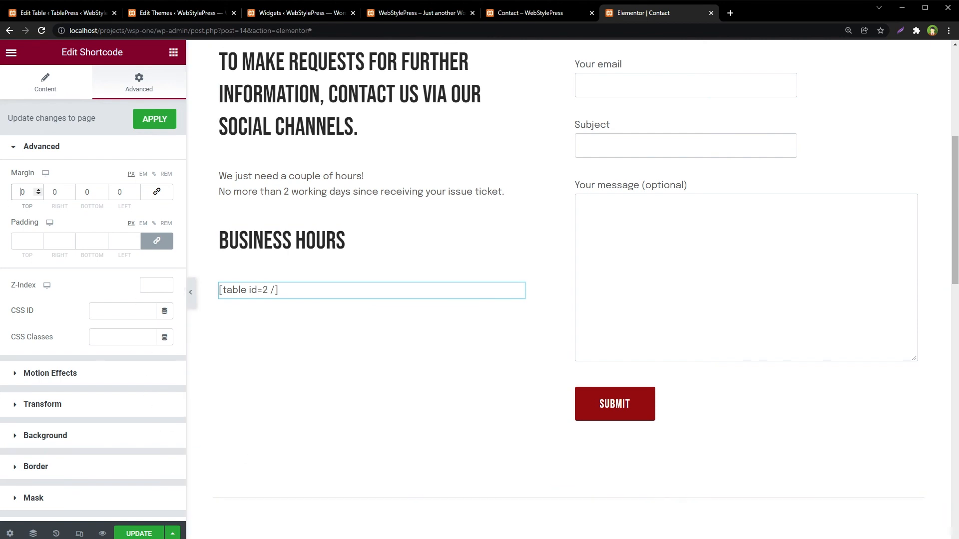
left_click(348, 95)
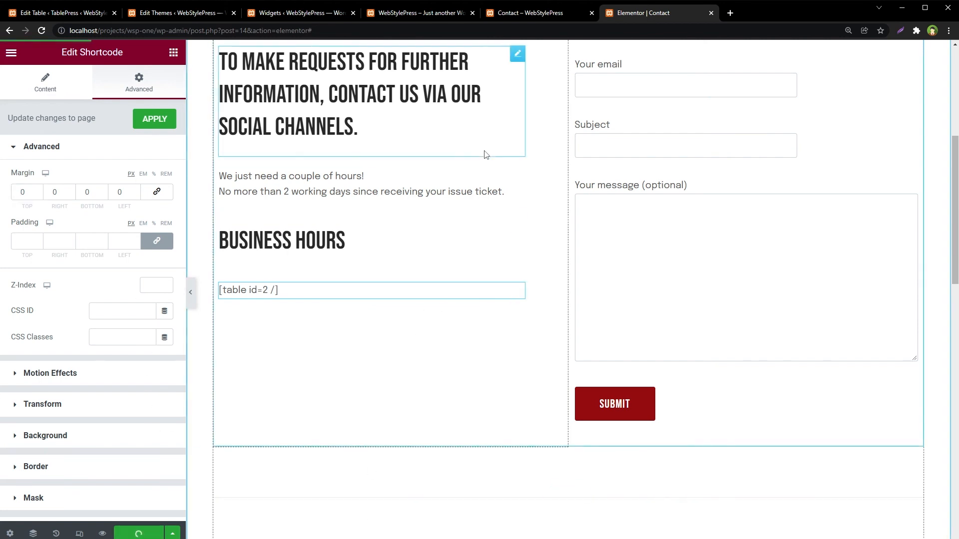
left_click(539, 12)
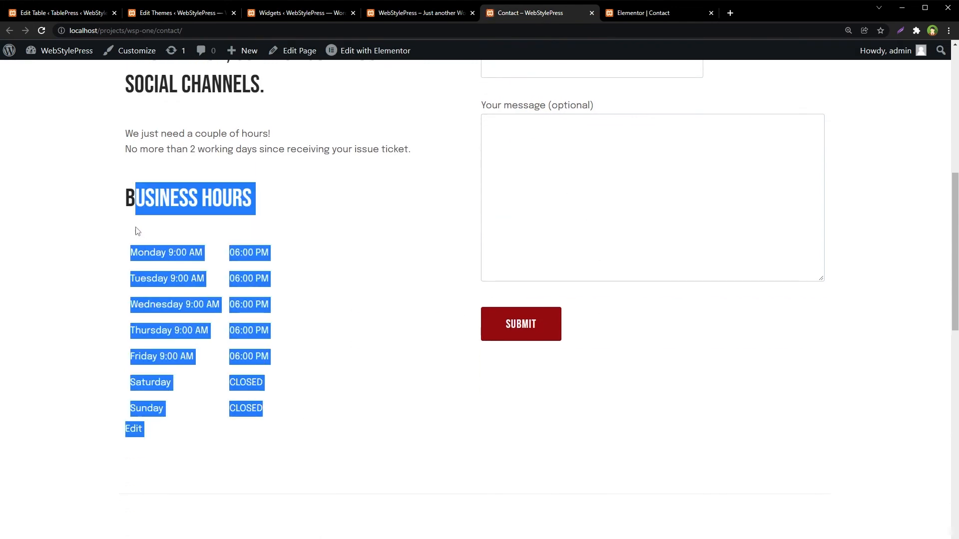
Scroll the live Contact page past the BUSINESS HOURS table to the footer hours and back
left_click(96, 213)
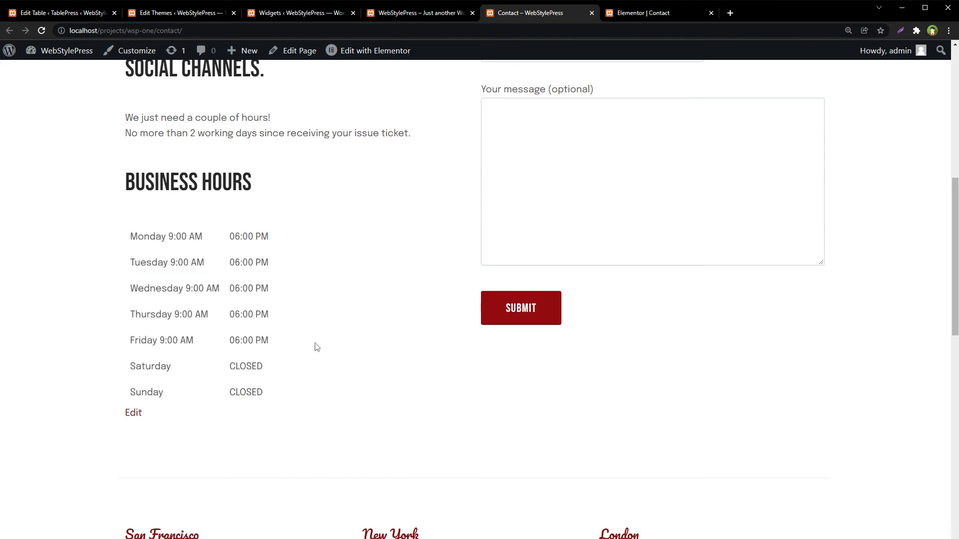
scroll("down", 3)
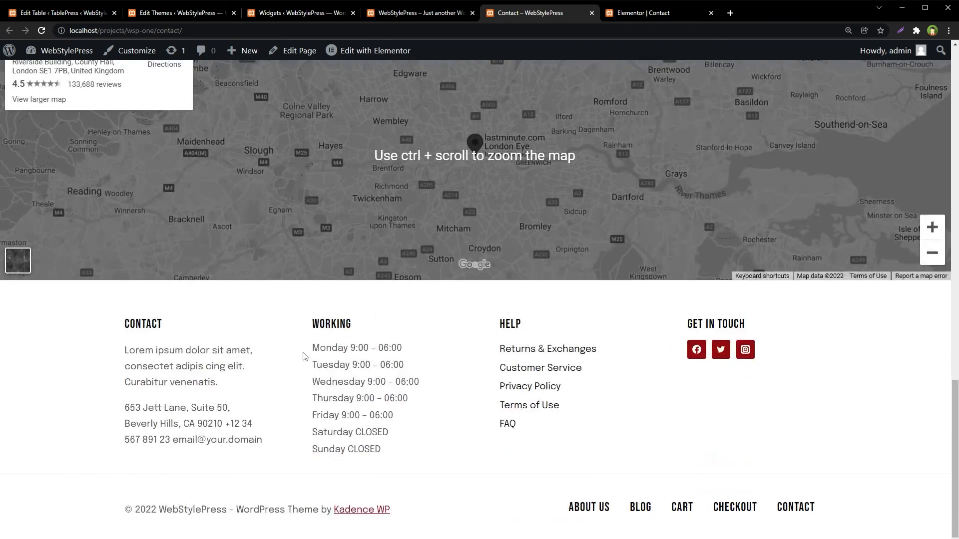
scroll("up", 3)
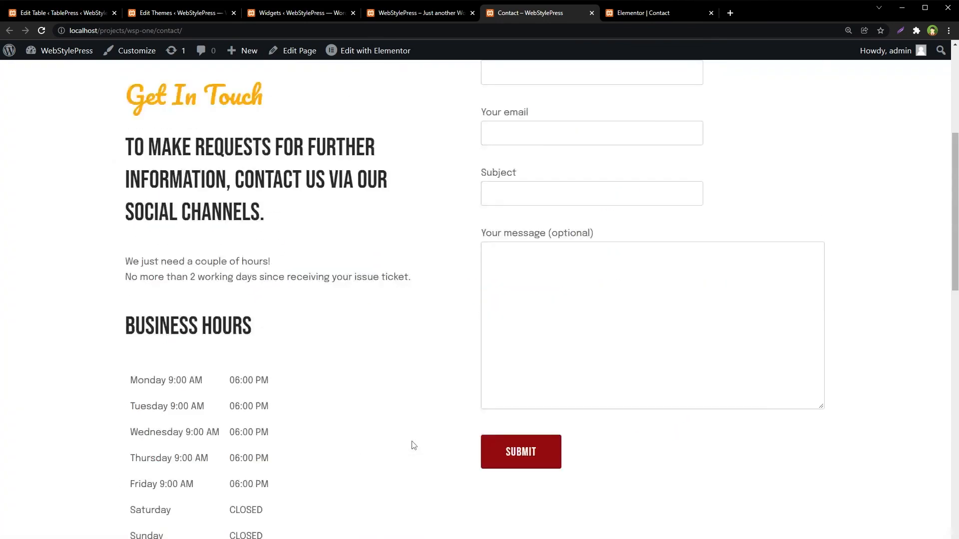
scroll("down", 3)
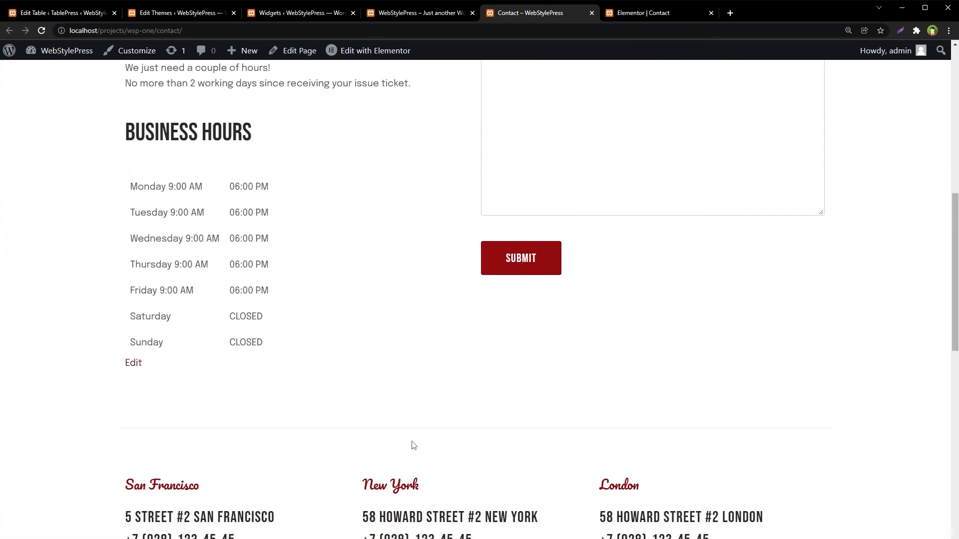